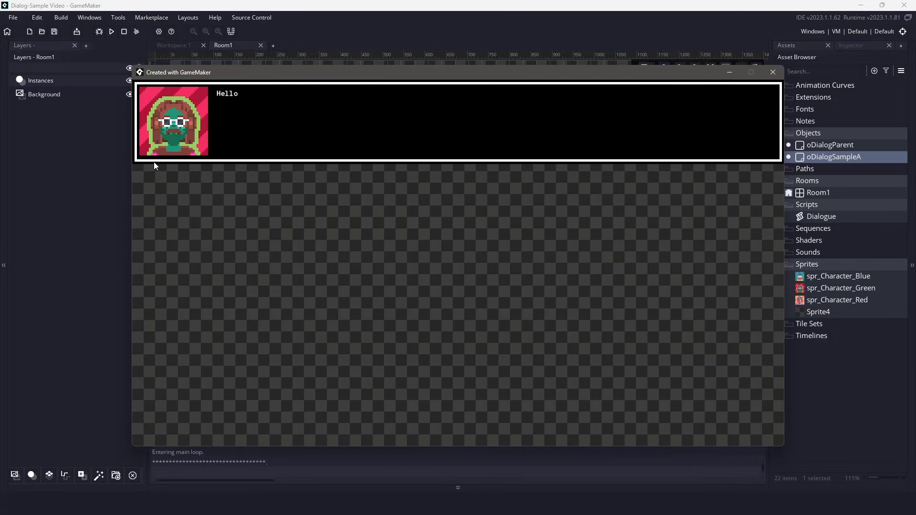
mouse_move(201, 165)
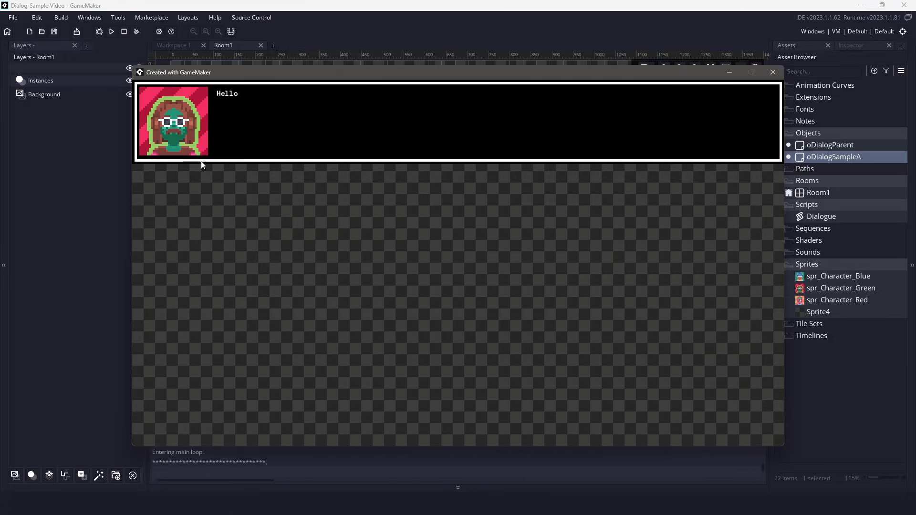
mouse_move(216, 110)
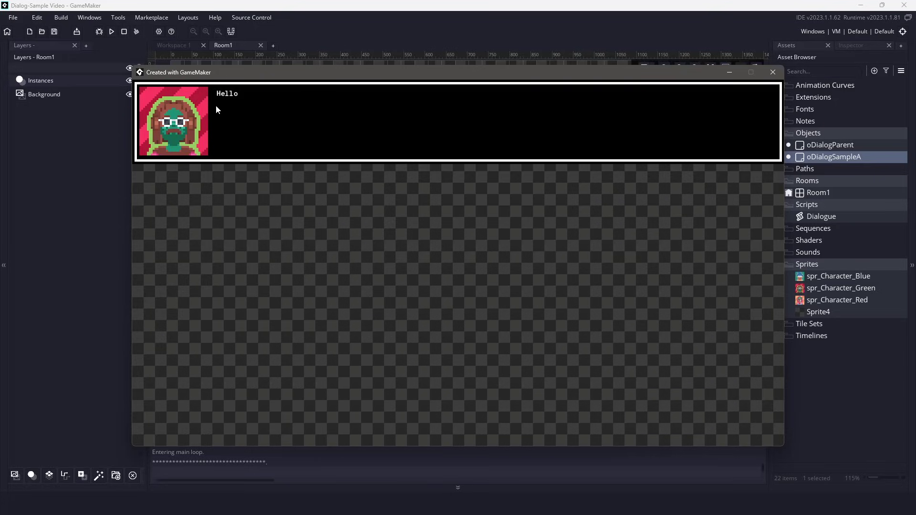
mouse_move(270, 177)
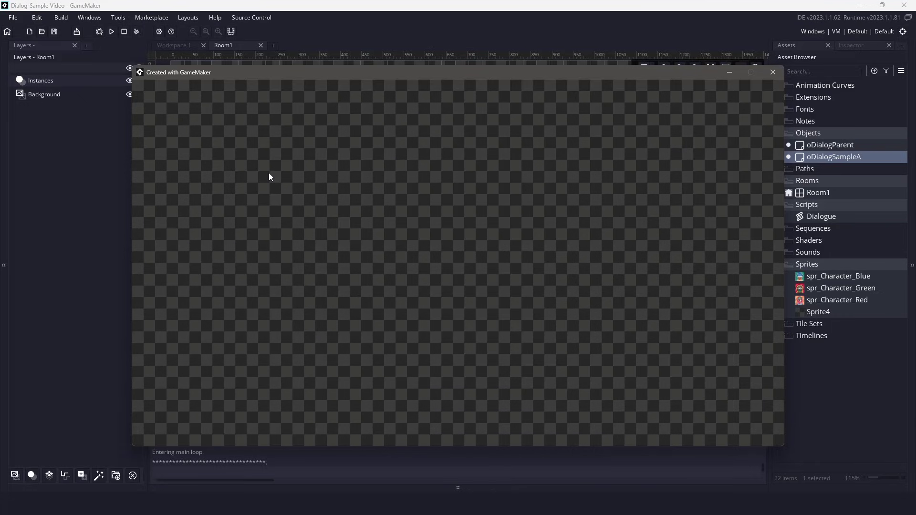
Close the running game and expand the Rooms and Sprites folders in the Asset Browser.
left_click(773, 72)
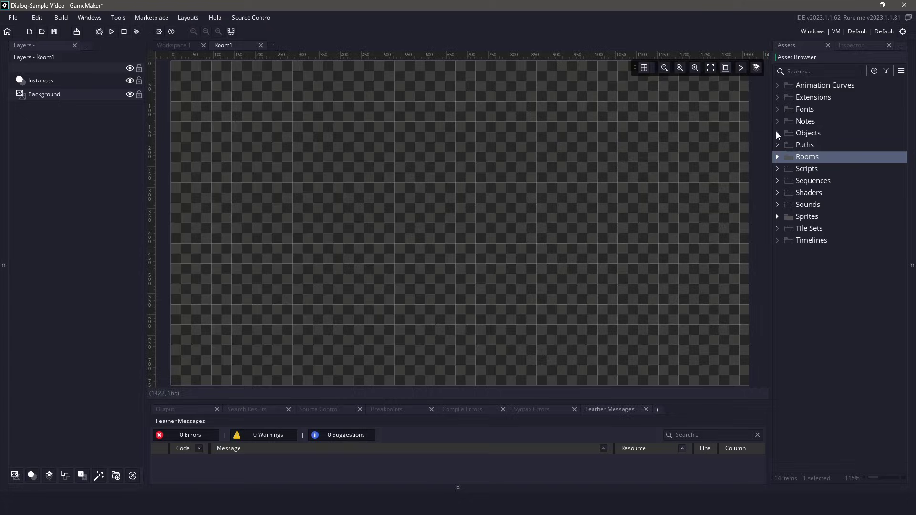
left_click(778, 156)
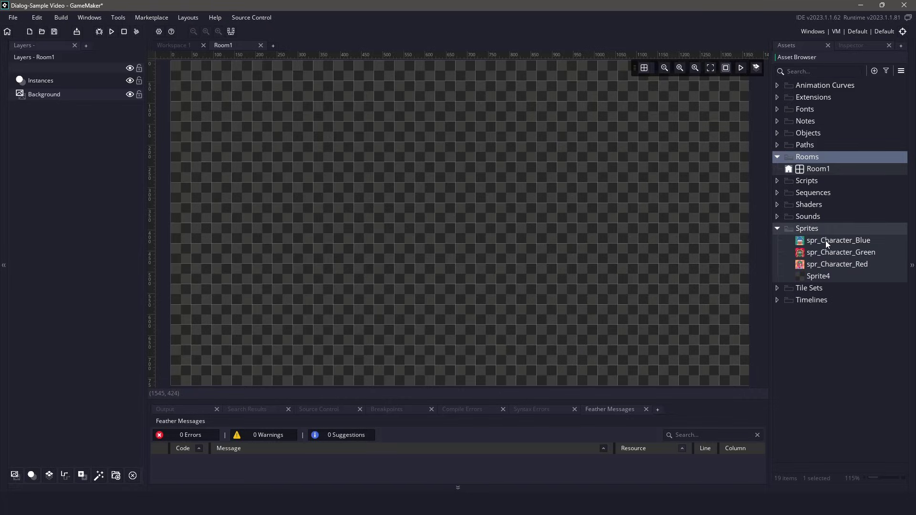
mouse_move(794, 234)
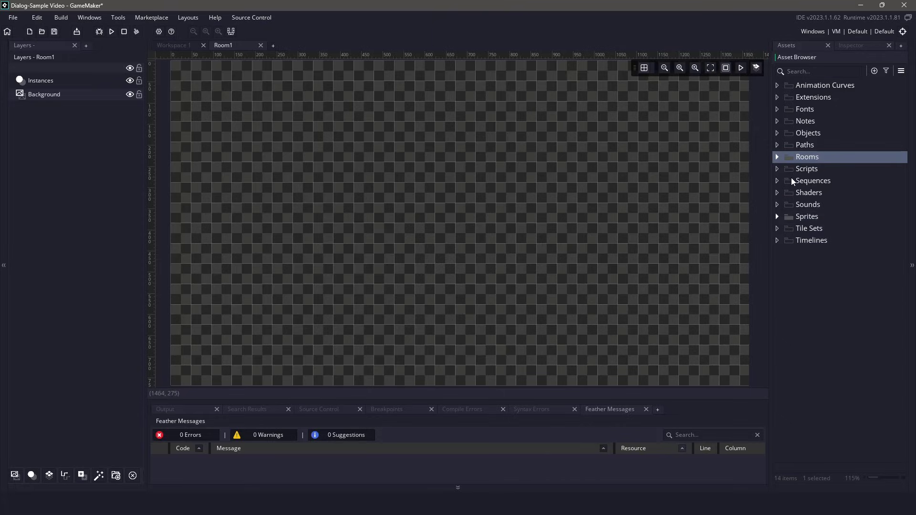
Create a script with a Dialogue constructor that declares _dialogs = [];.
left_click(806, 169)
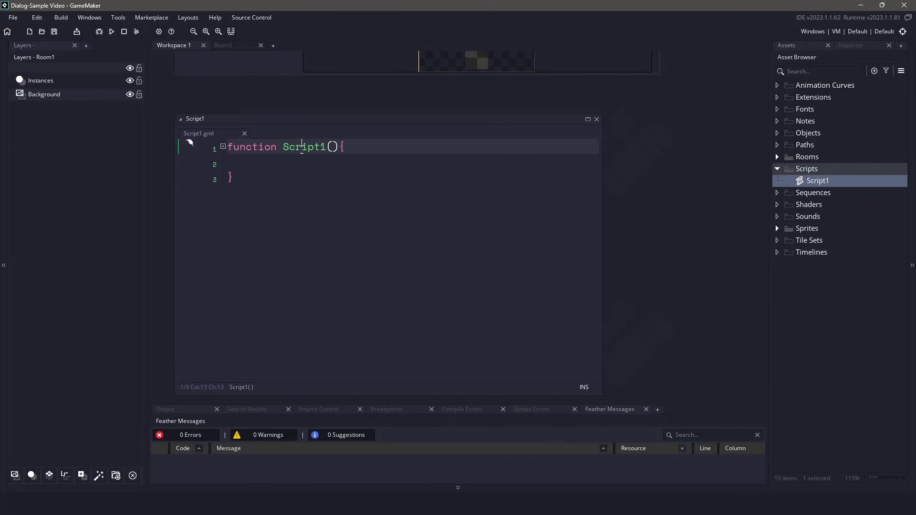
type("Dialogue")
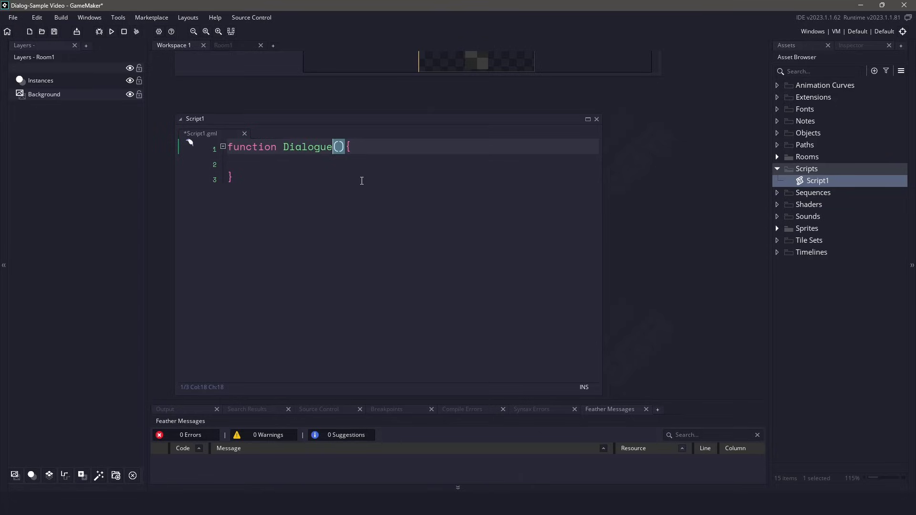
mouse_move(379, 180)
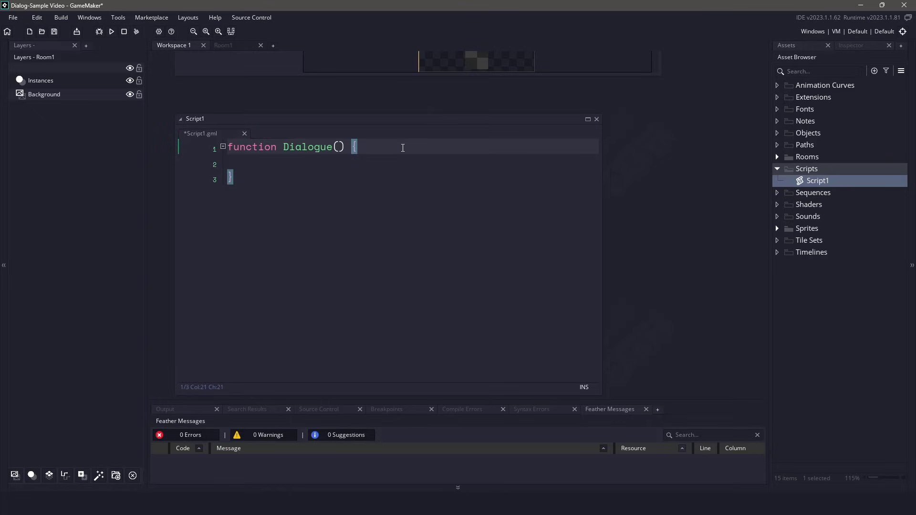
type("constructor")
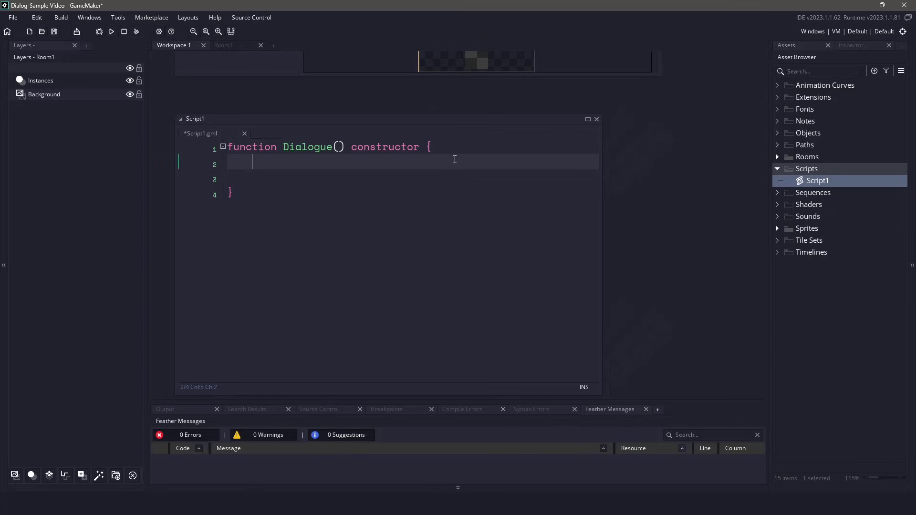
type("_dialogs = [];")
type("add = function")
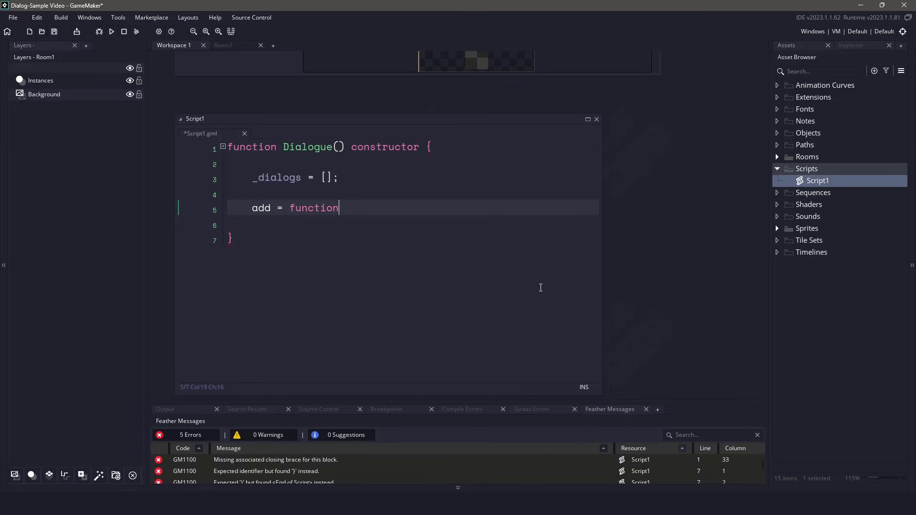
Give add _sprite and _message parameters, pushing a struct with sprite and message onto _dialogs.
type("(")
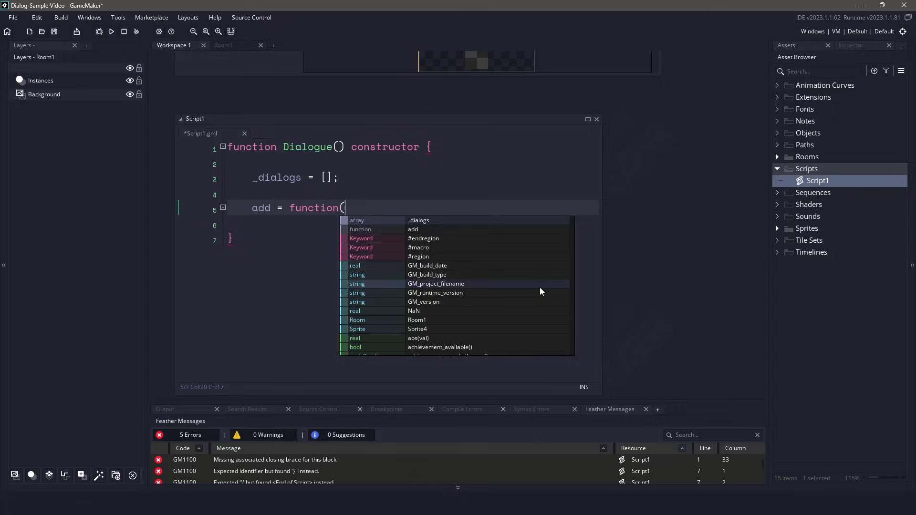
type("_sprite, _message) {")
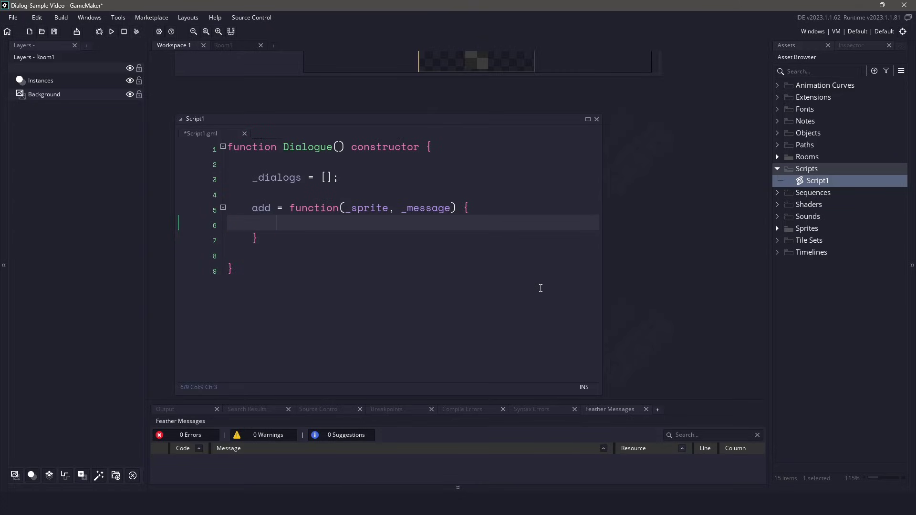
type("array_push(_dialogs, {")
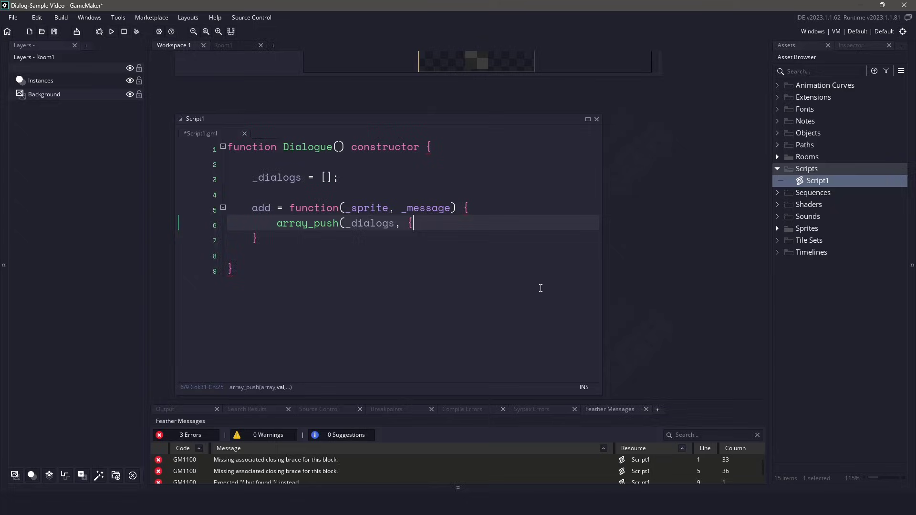
key("Return")
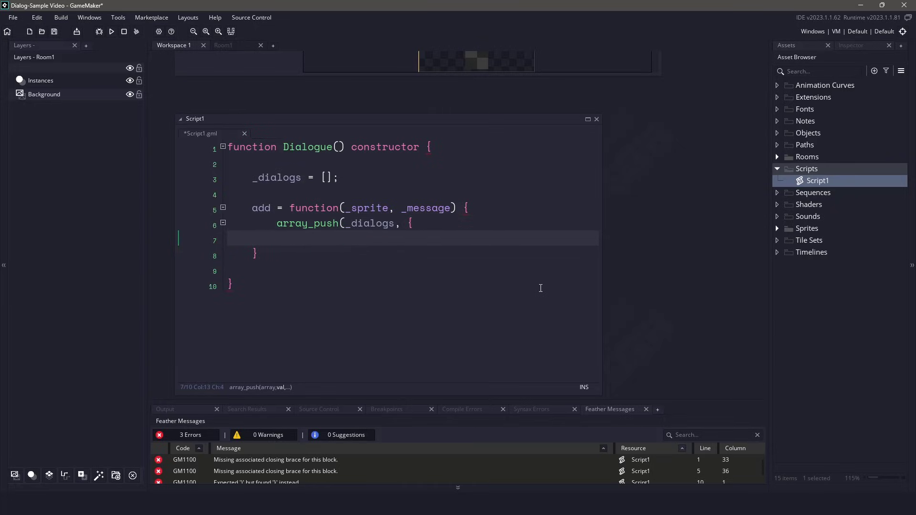
type("});")
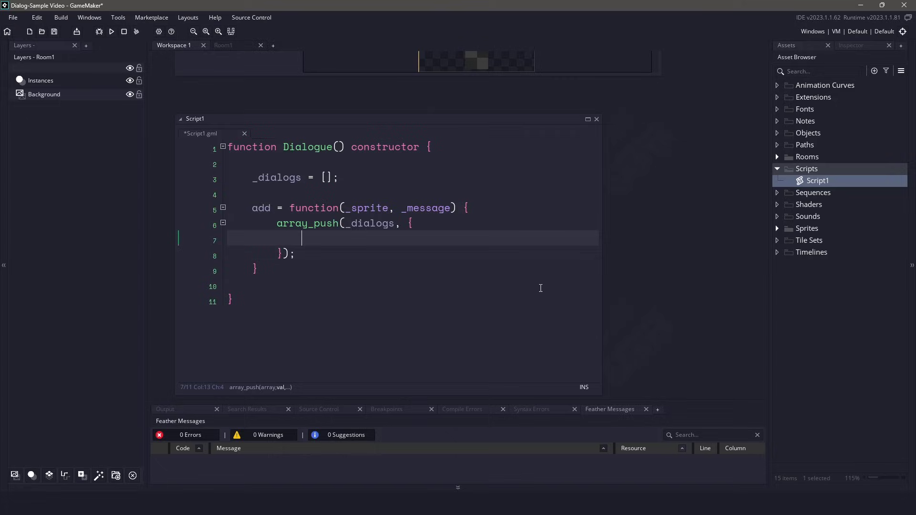
type("sprite: _sprite,")
type("message: _message,")
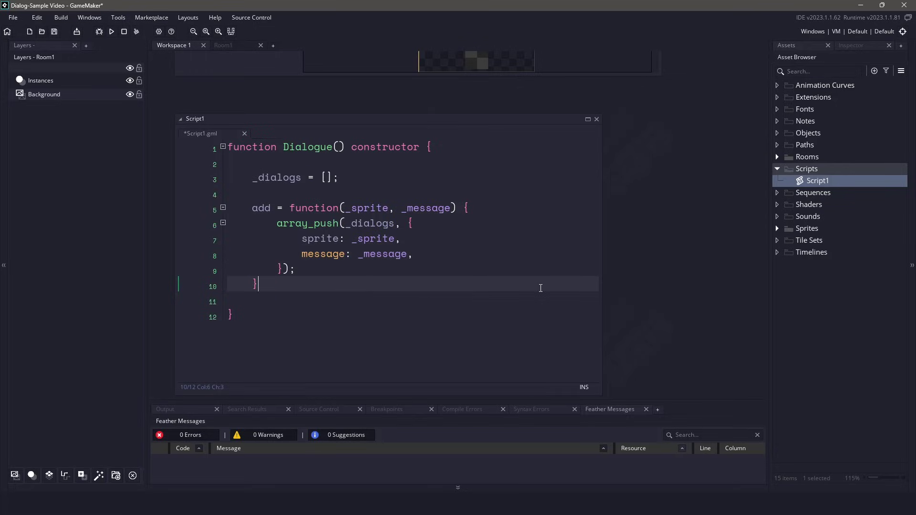
Write a pop function that removes and returns the first dialog using array_first and array_delete.
key("enter")
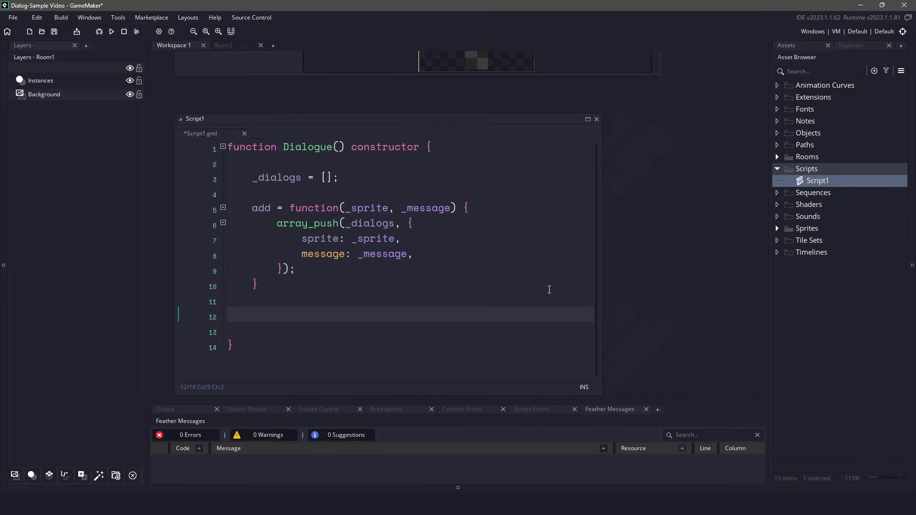
type("pop = function() {")
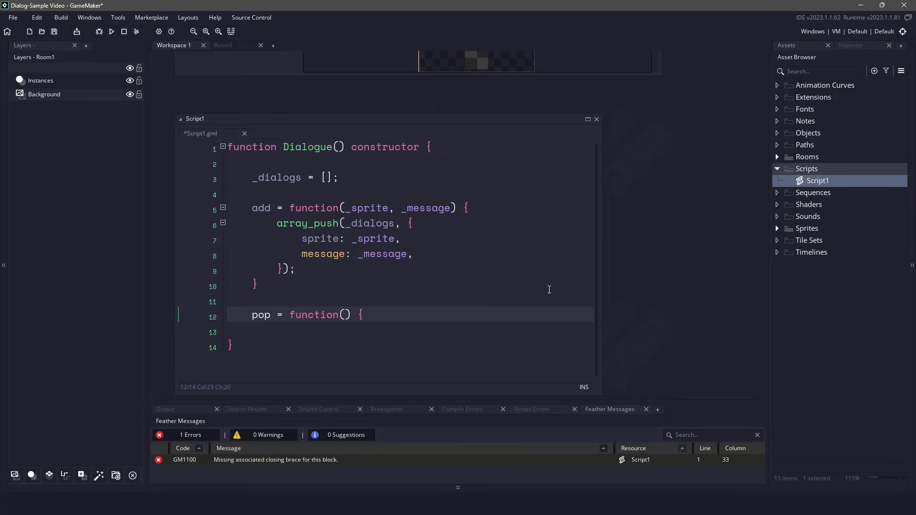
key("Enter")
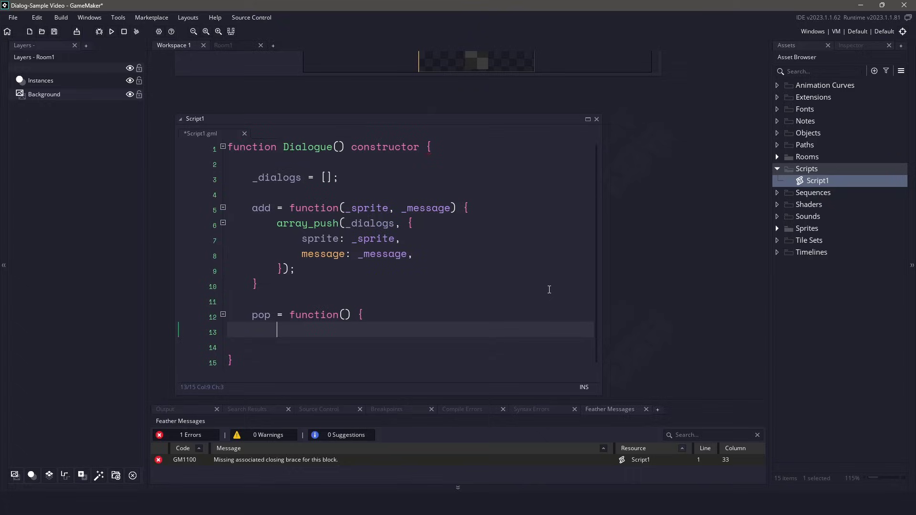
type("}")
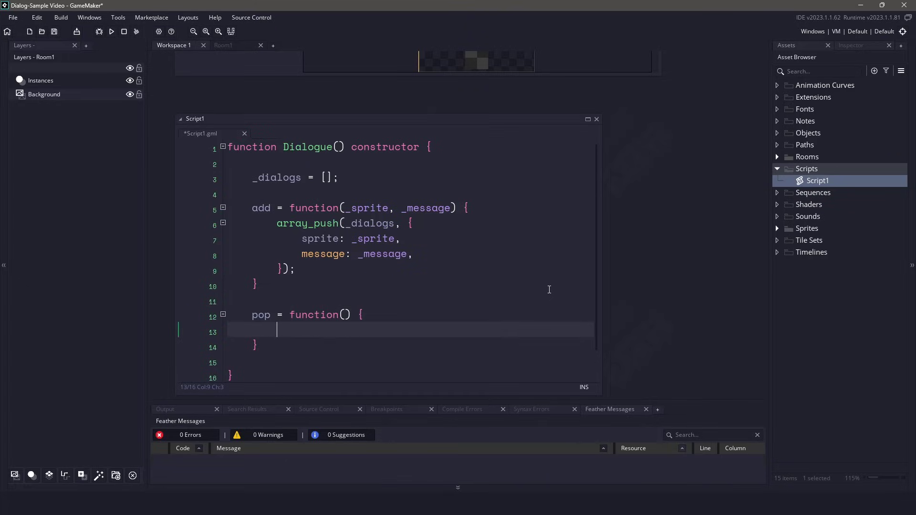
type("var _t = array_first(_dialogs);")
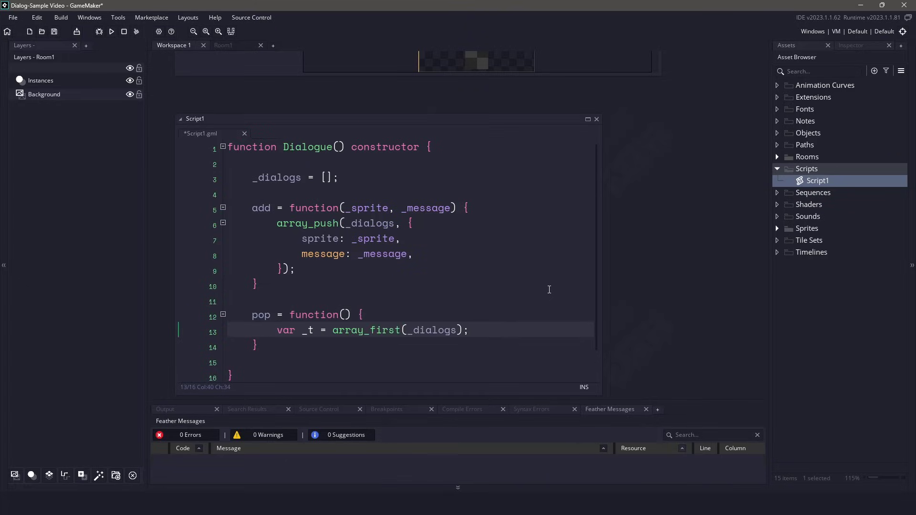
key("enter")
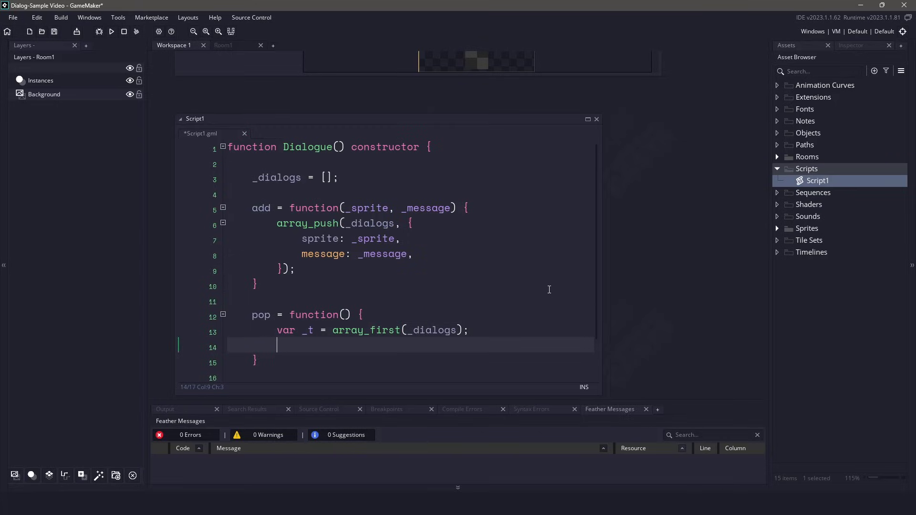
type("array_delete(_dialogs, 0, 1);")
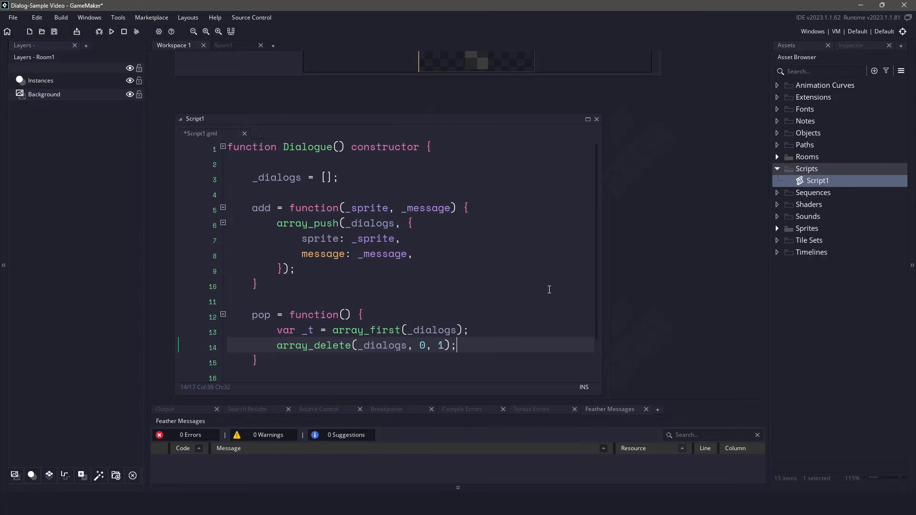
type("return _t;")
type("return array_length(_dialogs);")
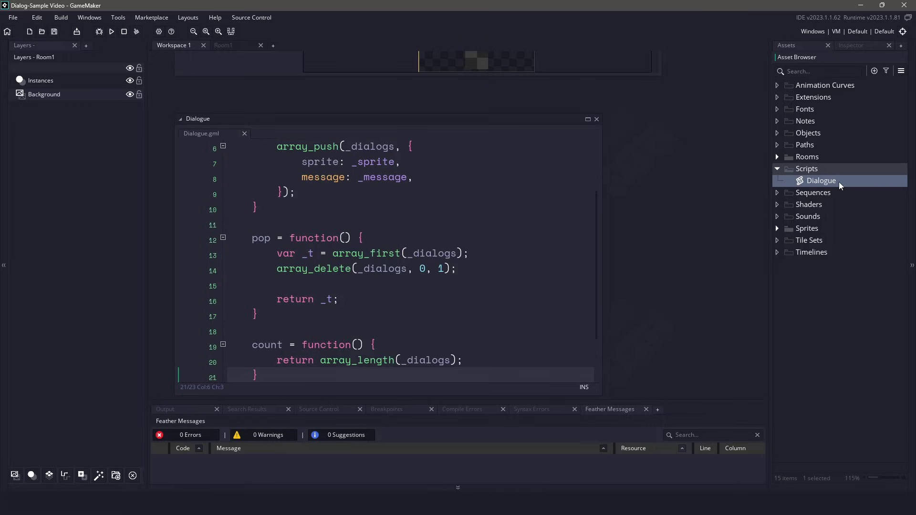
mouse_move(826, 133)
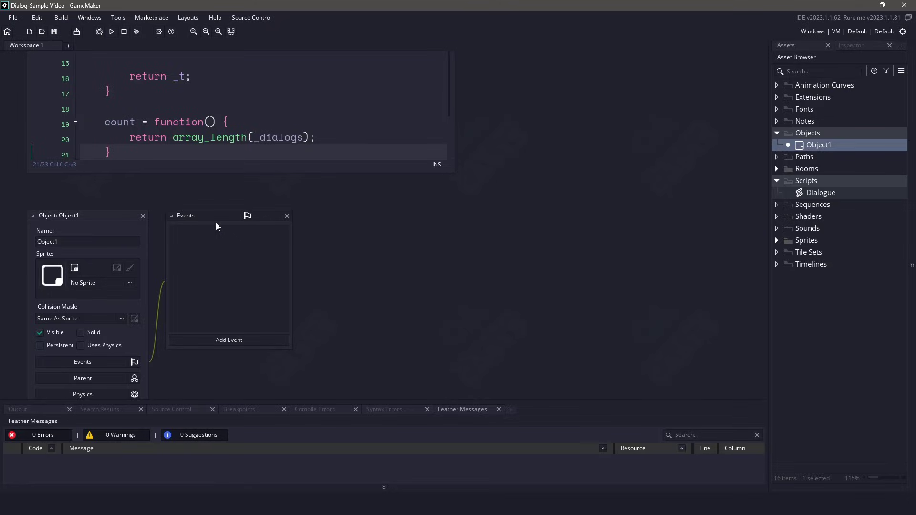
mouse_move(226, 222)
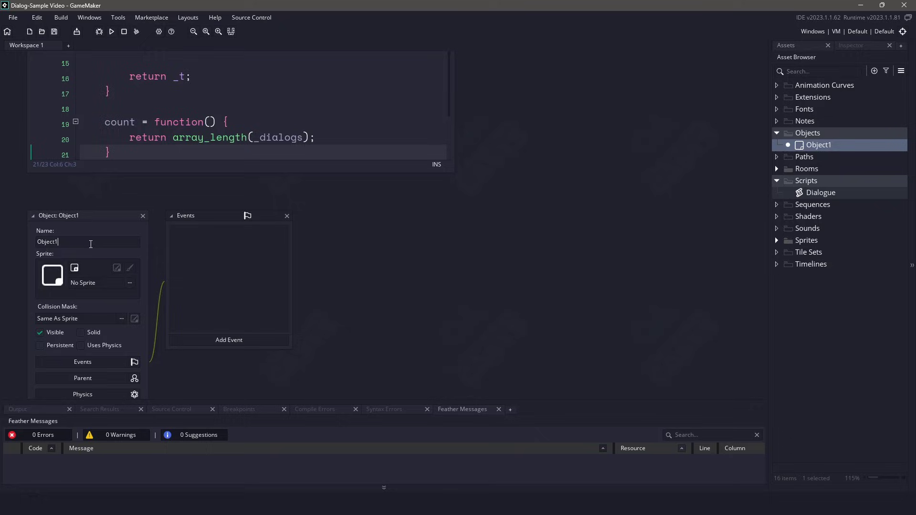
Name the object oDialogParent, add Create, Draw GUI and Step events, and maximize the editor.
type("oDialogParent")
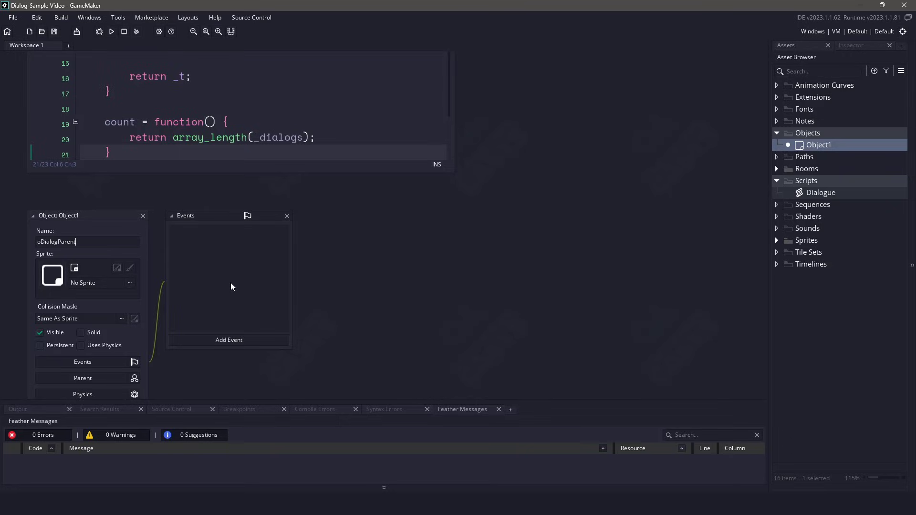
key("Return")
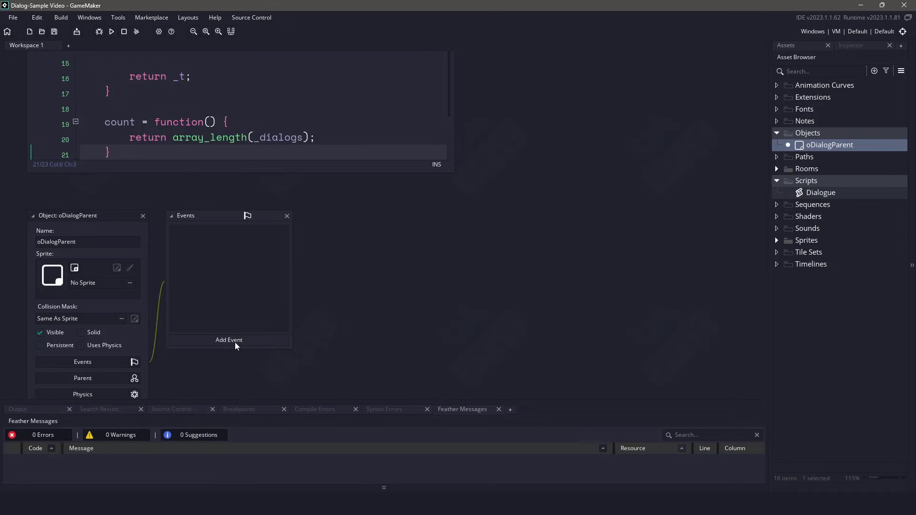
left_click(229, 339)
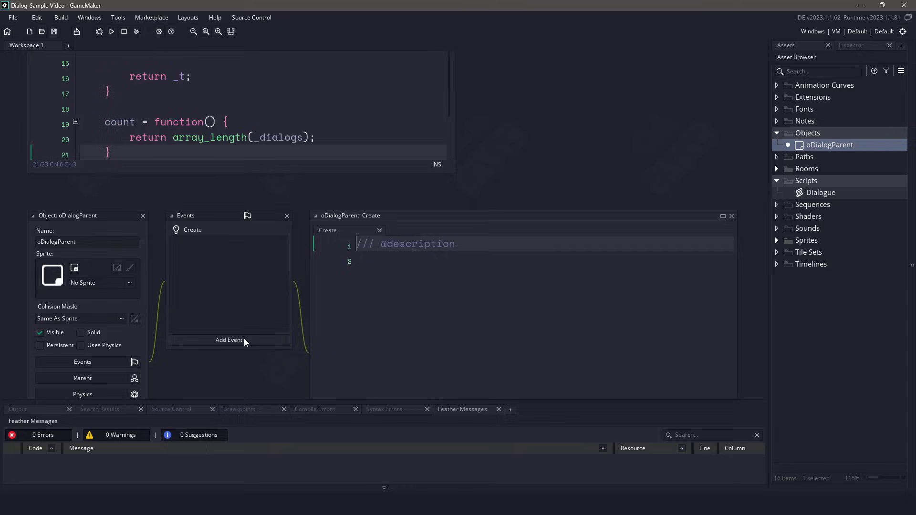
left_click(228, 341)
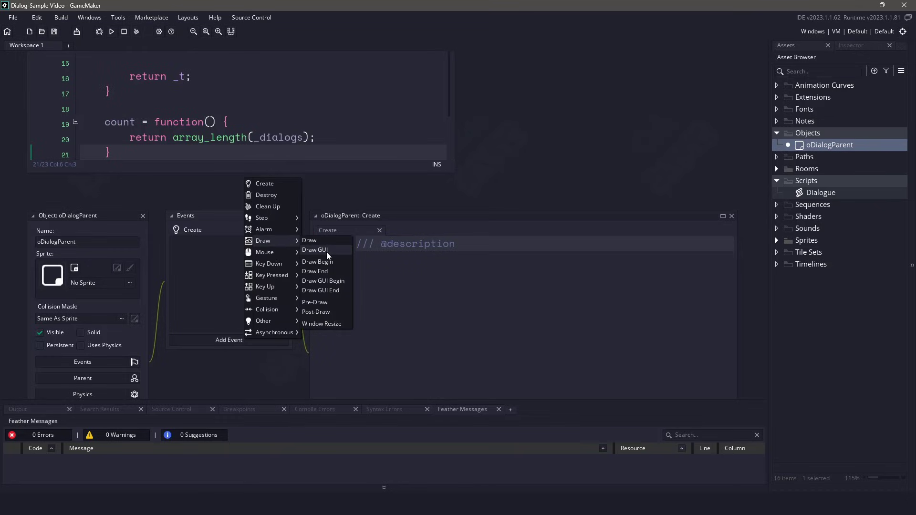
left_click(315, 250)
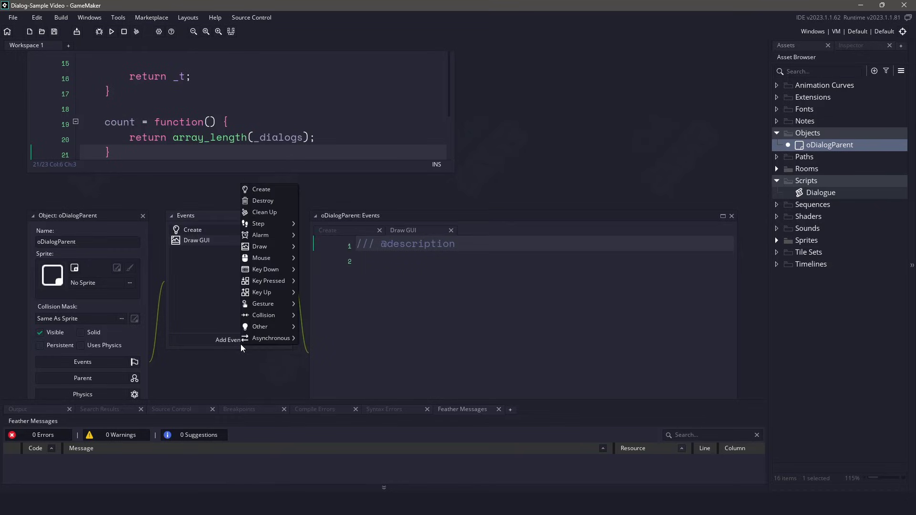
left_click(258, 223)
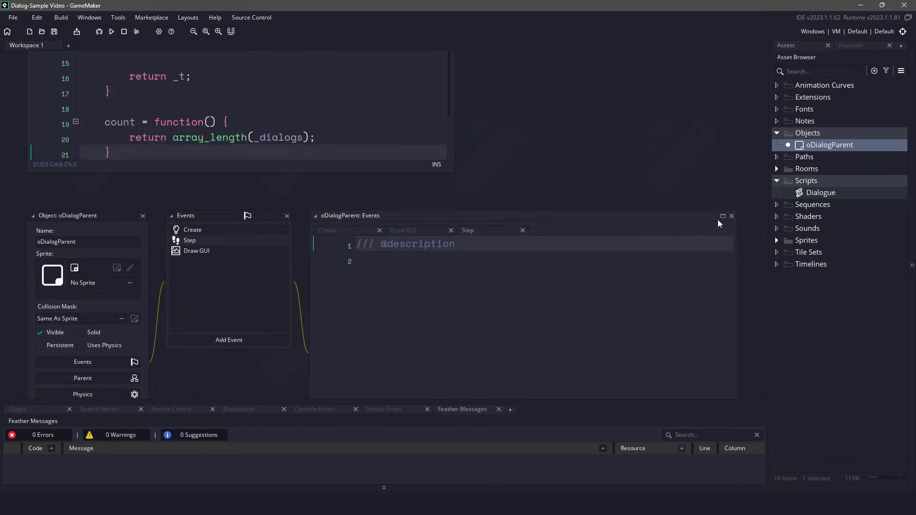
left_click(722, 216)
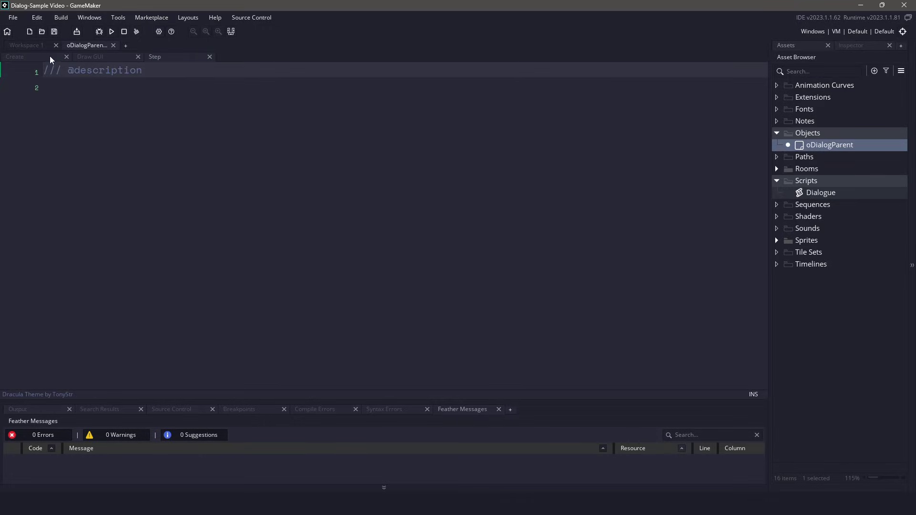
Declare dialog = new Dialogue(), key_next = vk_anykey, current_dialog = {} and the other Create variables.
type("dialog = new Dialogue();")
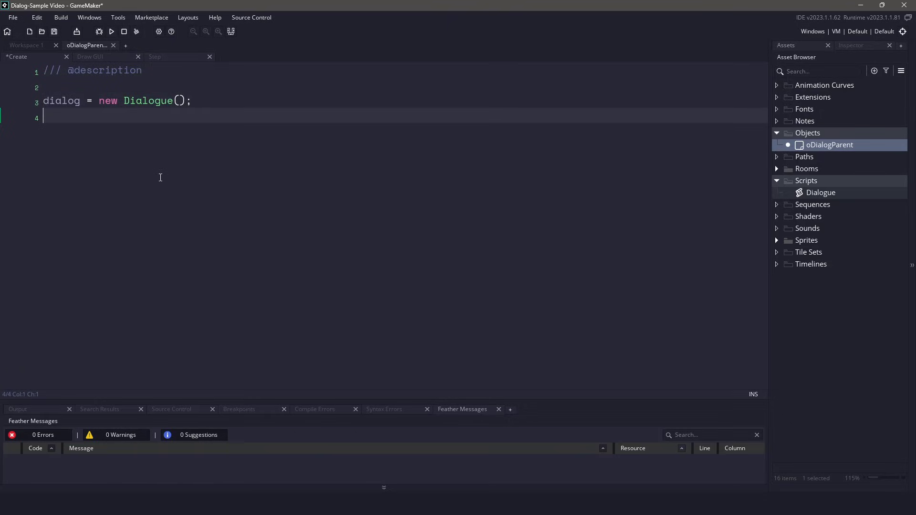
type("key_next = vk_anykey;")
type("showing_dialog = false;")
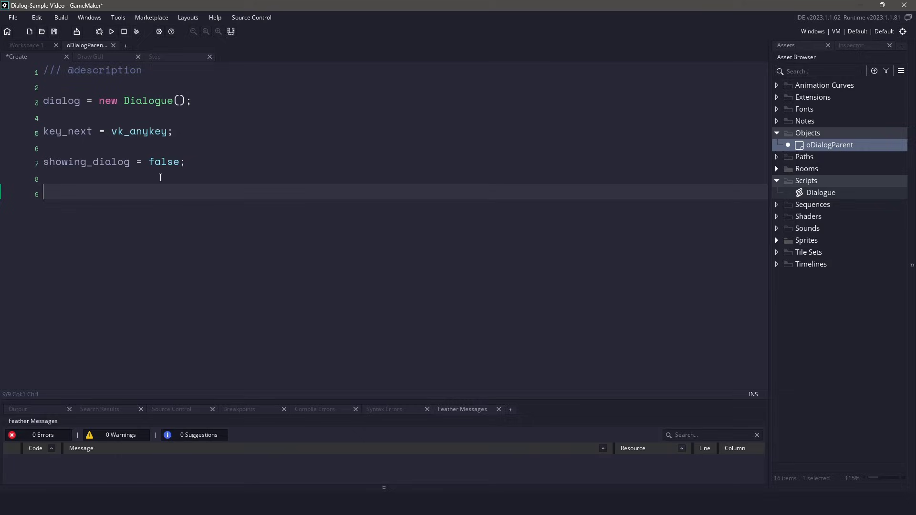
type("current_dialog = {};")
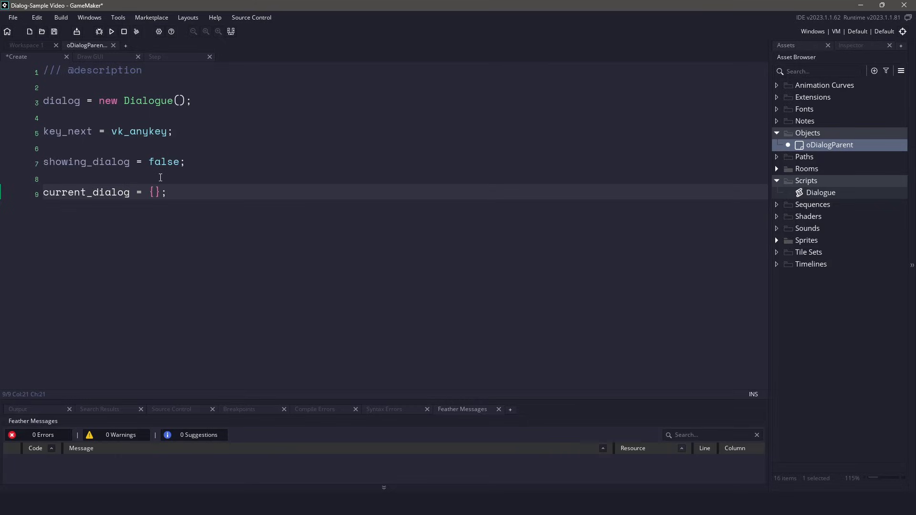
left_click(168, 192)
type("alpha = 0;")
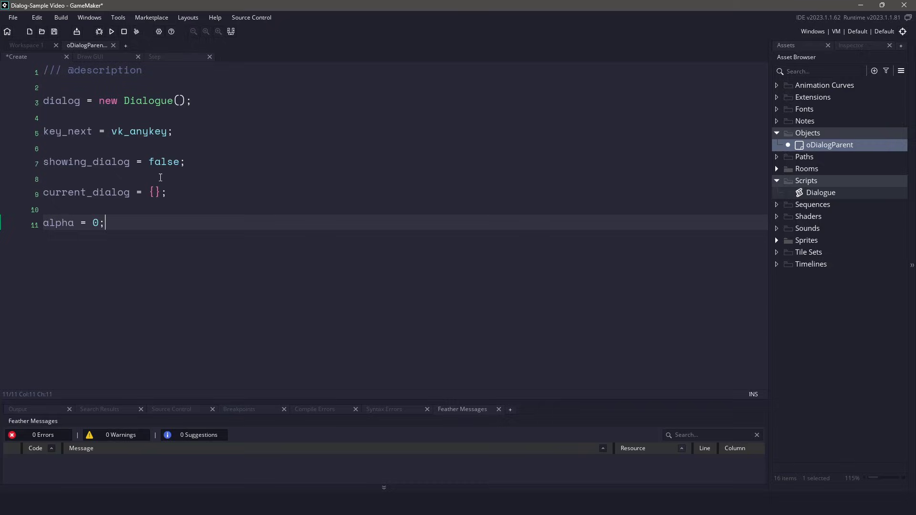
left_click(155, 57)
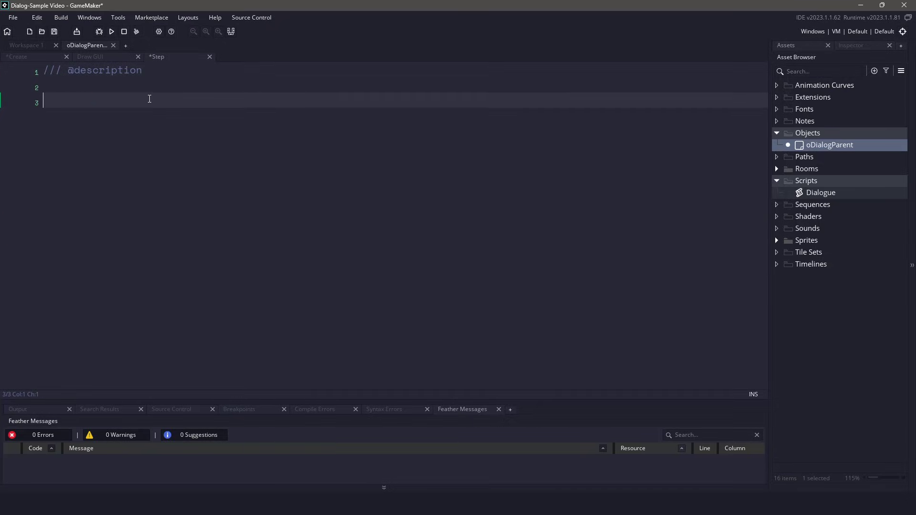
Check showing_dialog == false and destroy the instance when dialog.count() <= 0.
type("if(showing_dialog == false) {")
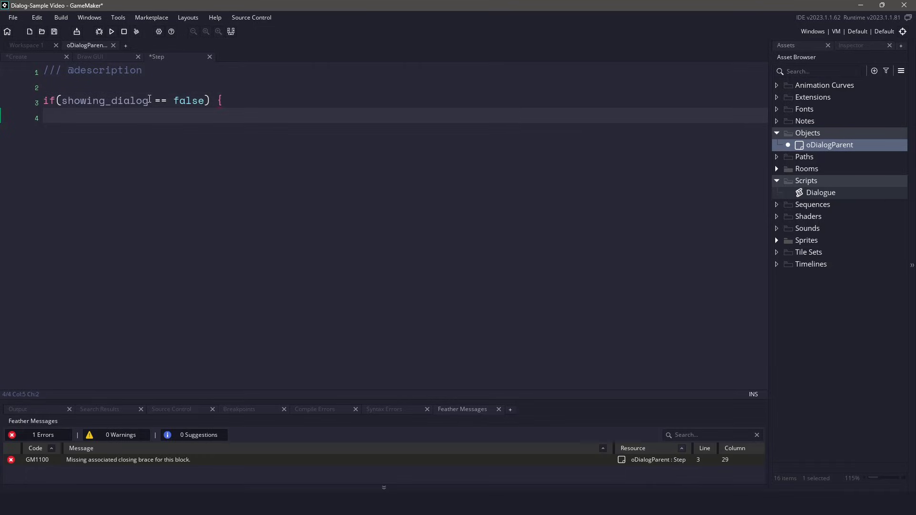
type("}")
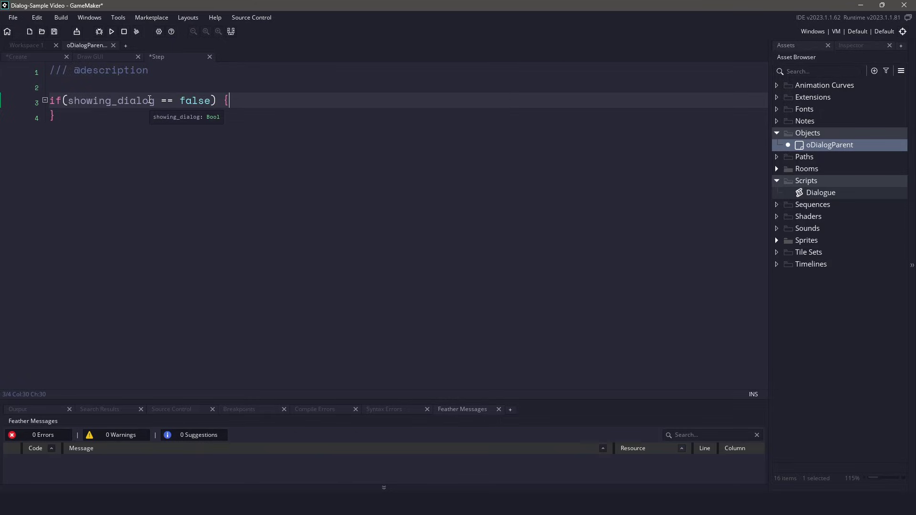
type("if(dialog.count() <= 0) {")
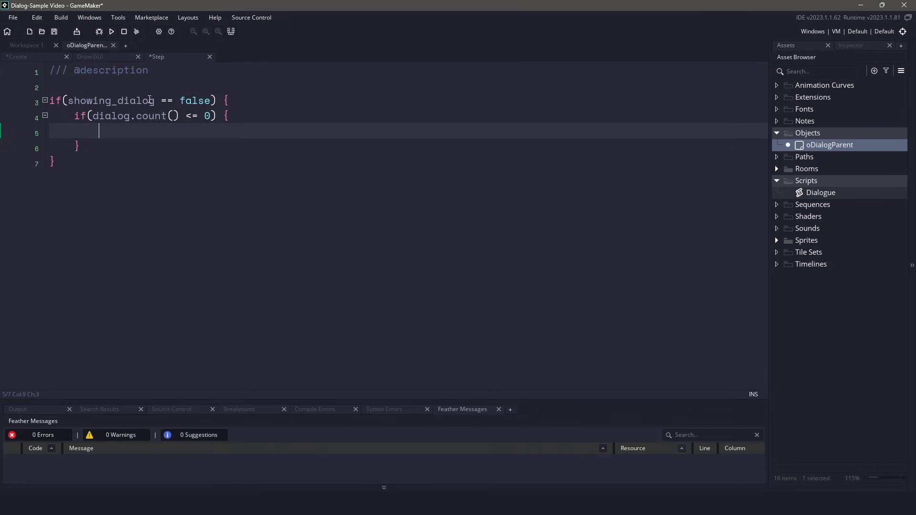
type("instance_destroy();")
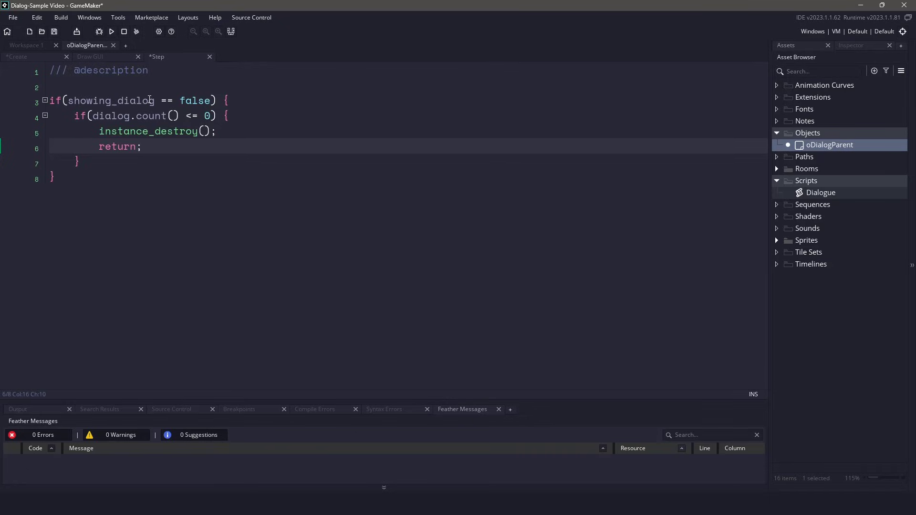
Close the inner block and add a keyboard_check_released(key_next) check.
left_click(78, 162)
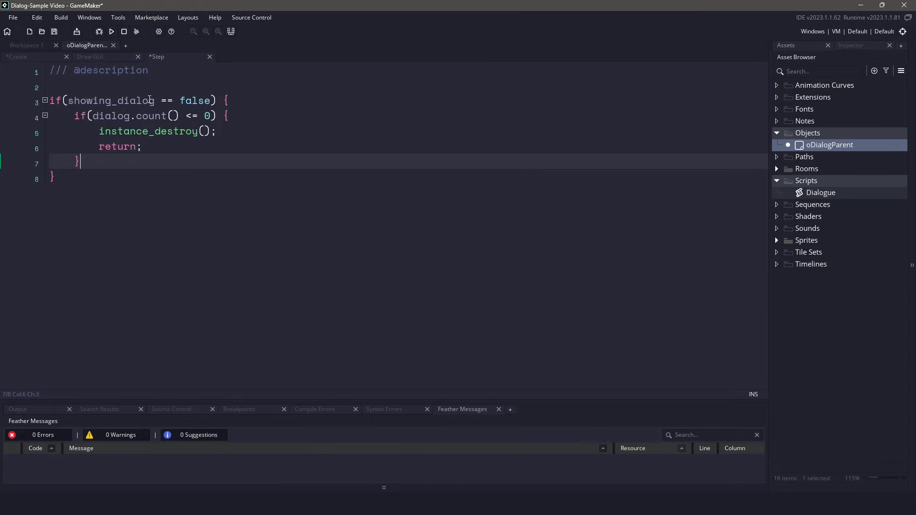
key("Enter")
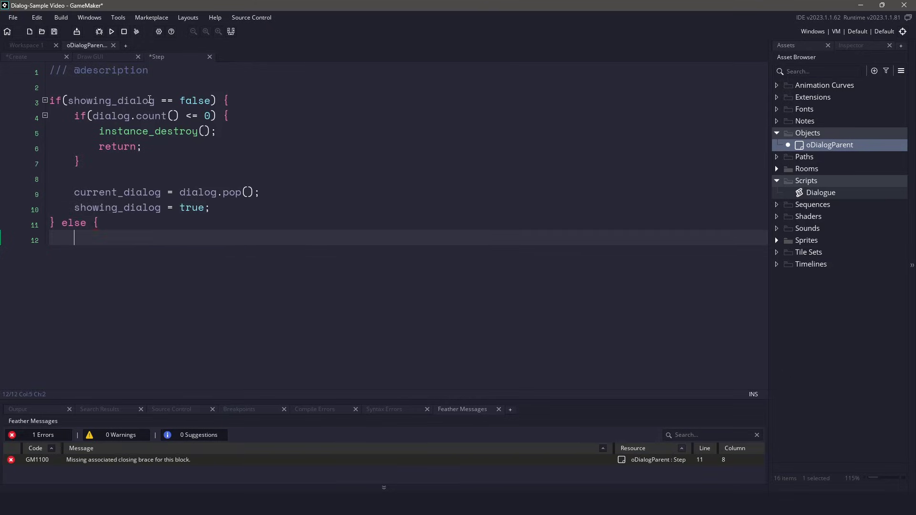
type("}")
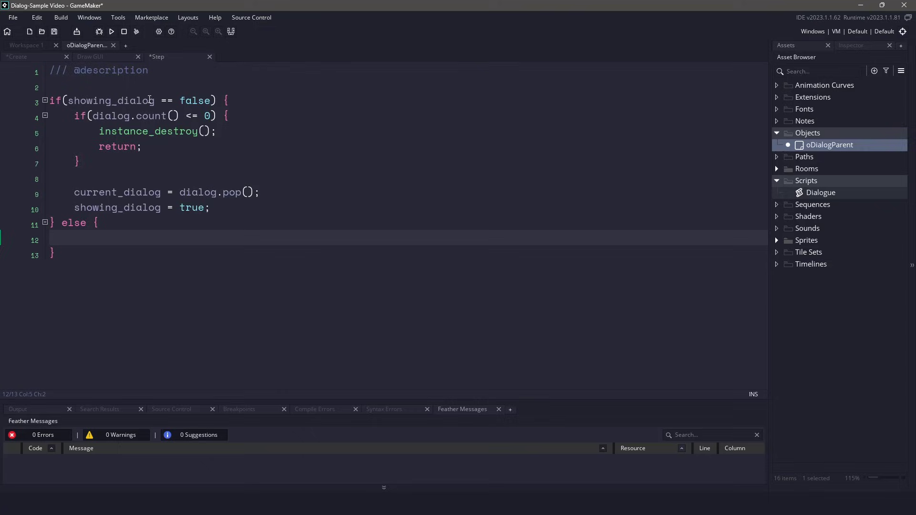
type("if(keyboard_check_released(key_next)) {")
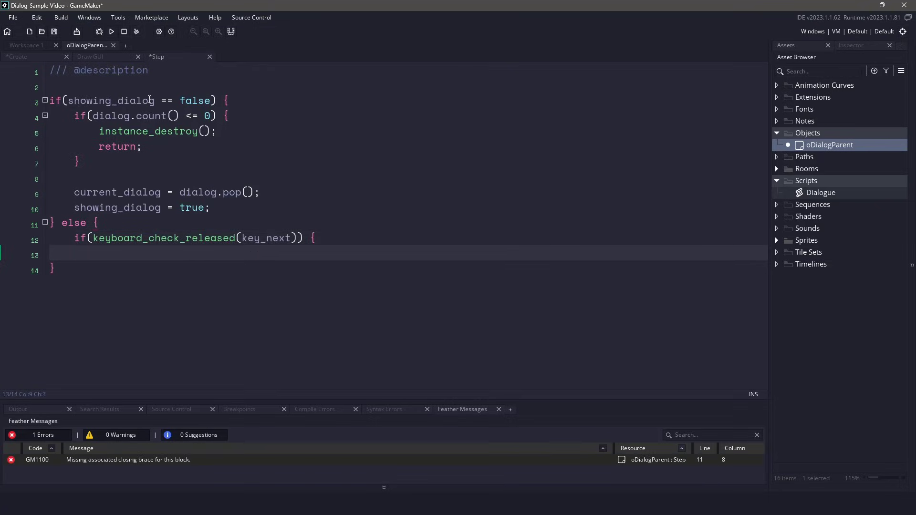
type("}")
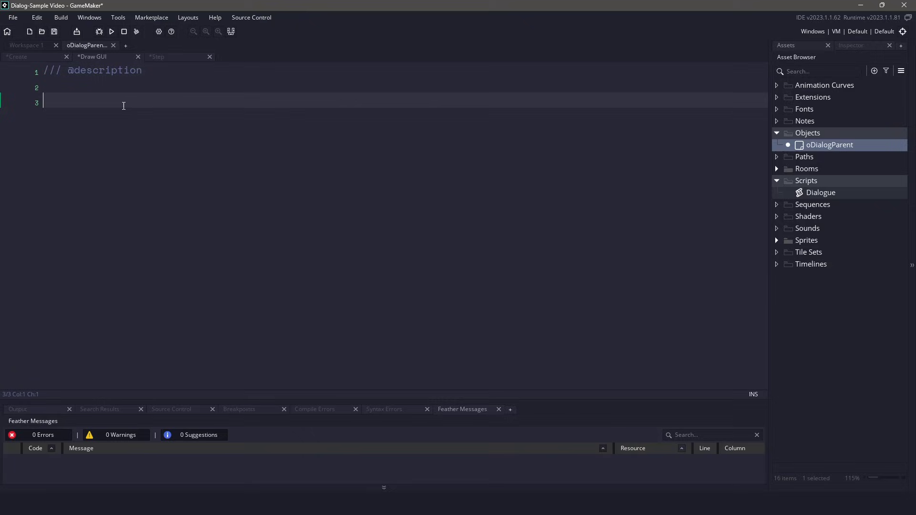
Add a showing_dialog == true check, height from string_height(message), and a sprite-height comparison.
type("if(showing_dialog == true) {")
type("var padding = 16;")
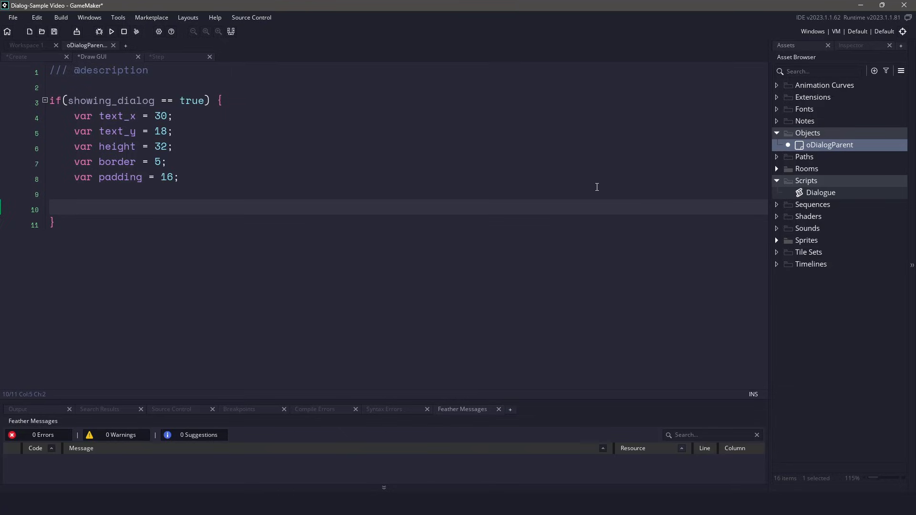
type("height = string_height(current_dialog.message);")
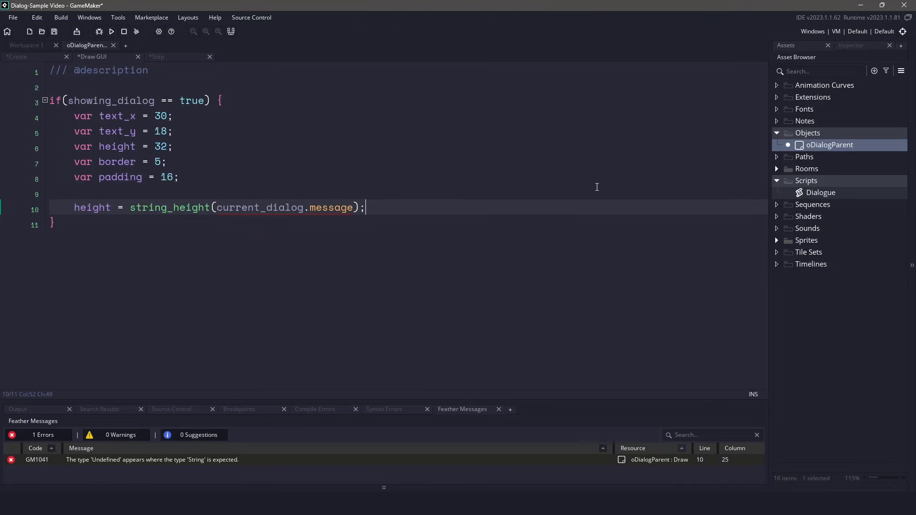
type("if(sprite_get_height(current_dialog.sprite) > height) {")
type("height = sprite_get_height(current_dialog.sprite);")
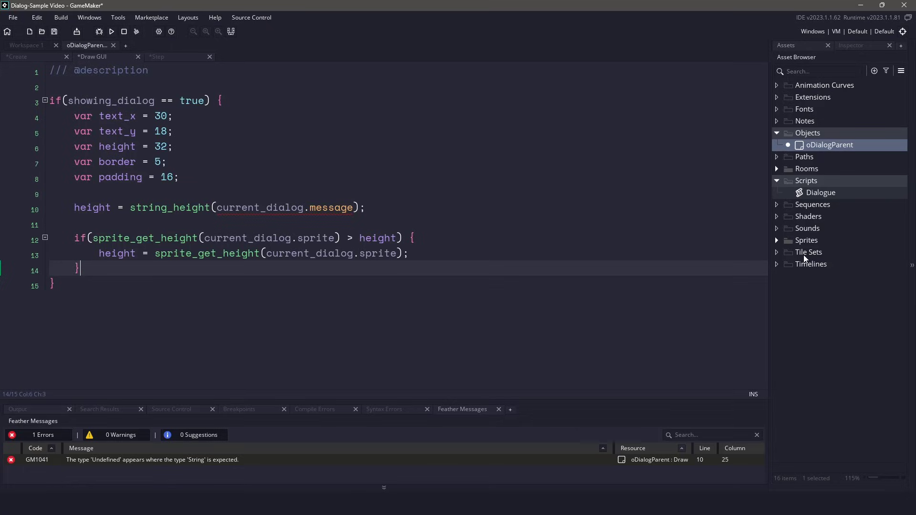
double_click(838, 252)
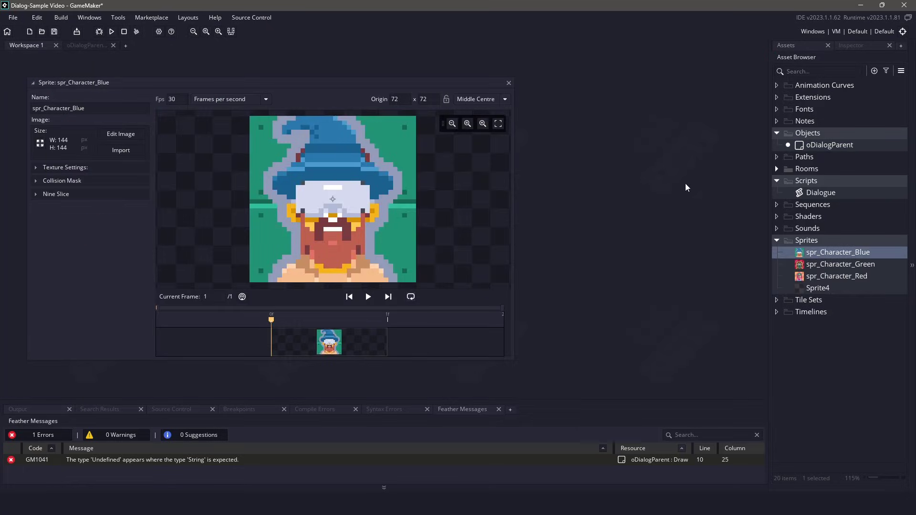
left_click(480, 98)
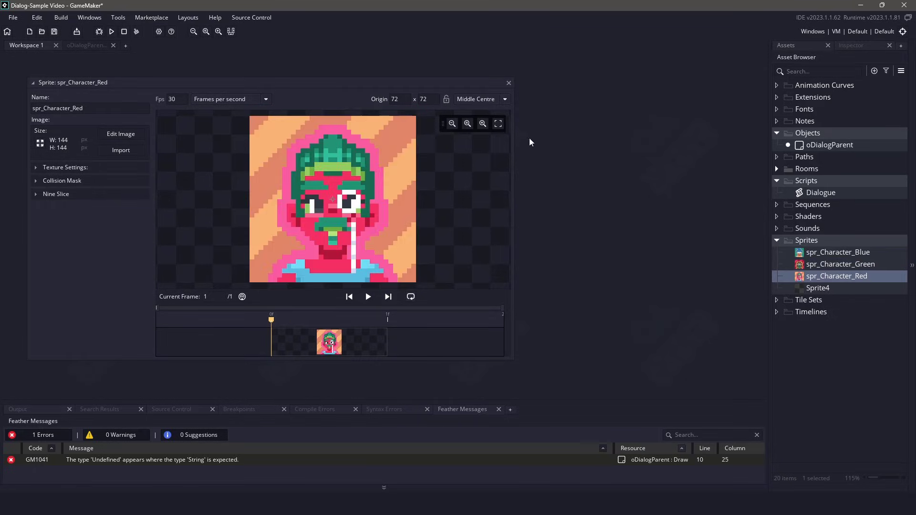
left_click(87, 45)
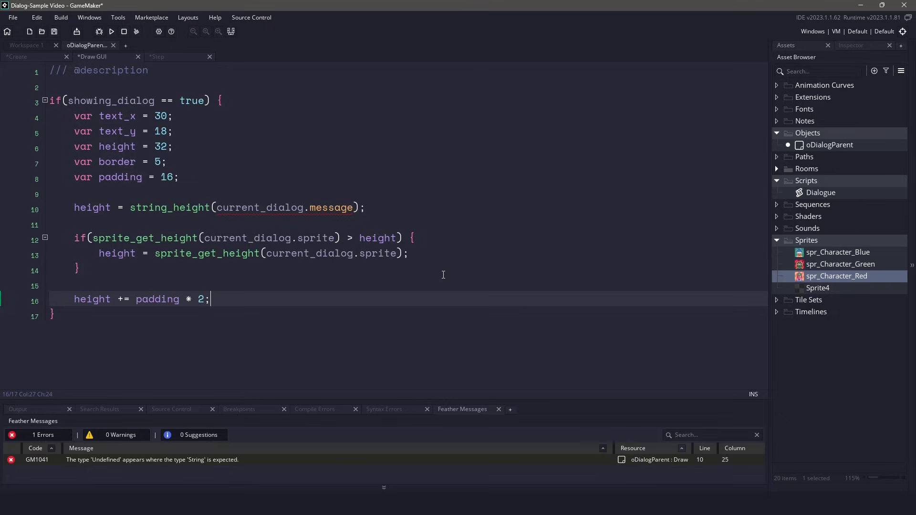
Set text_x to portrait width plus double padding, apply draw_set_alpha(alpha), and reset alpha to 1.
type("text_x = sprite_get_width(current_dialog.sprite) + (padding * 2);")
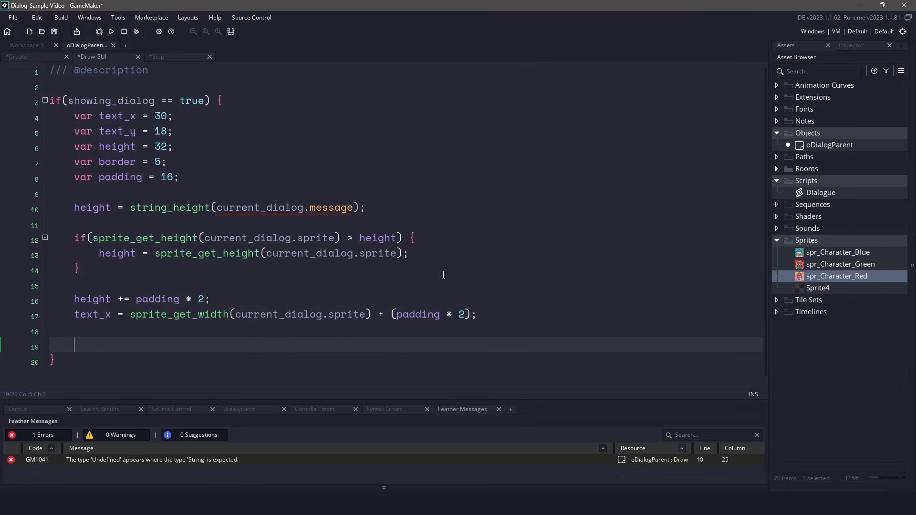
type("draw_set_alpha(alpha);")
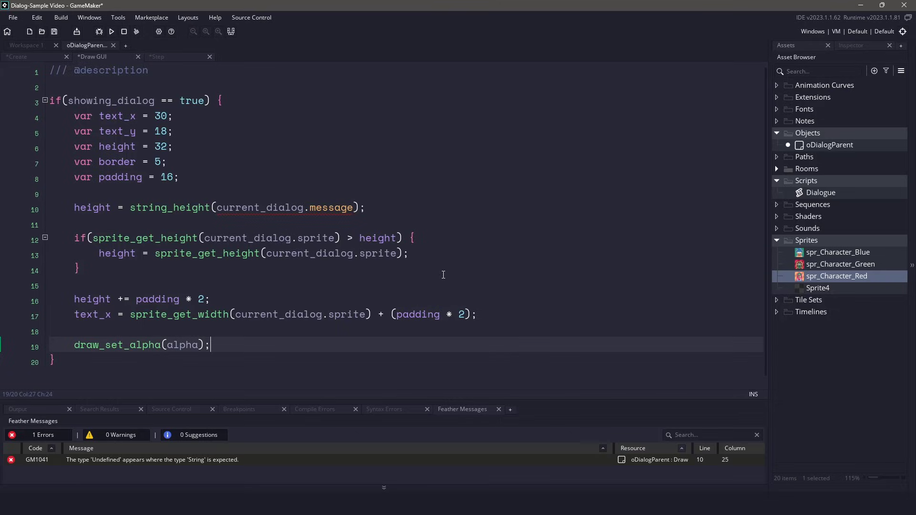
type("draw_set_alpha(alpha);")
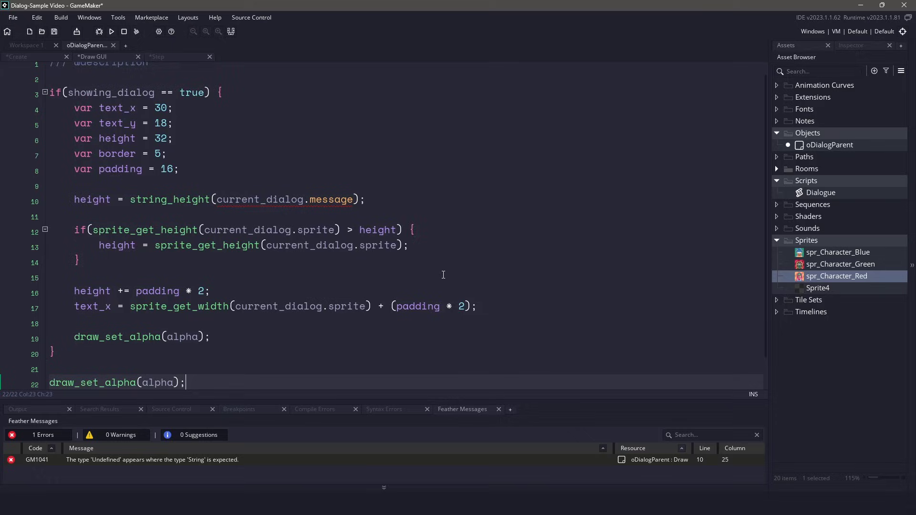
type("1")
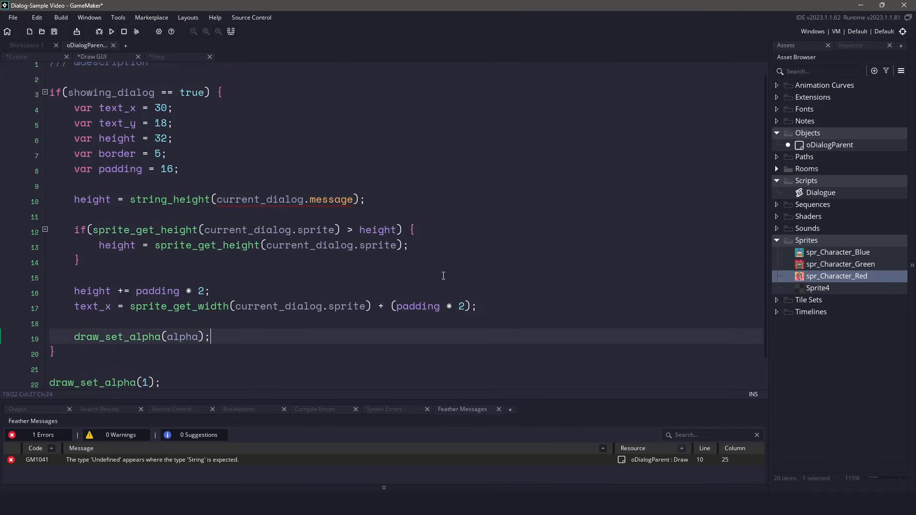
key("Enter")
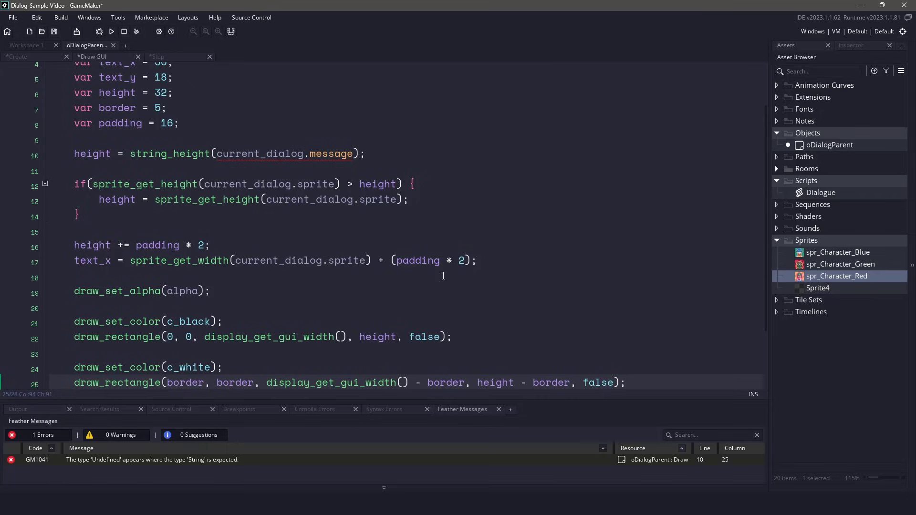
Scroll through the Draw GUI code and add the fade-in line alpha = lerp(alpha, 1, 0.06).
scroll("down", 3)
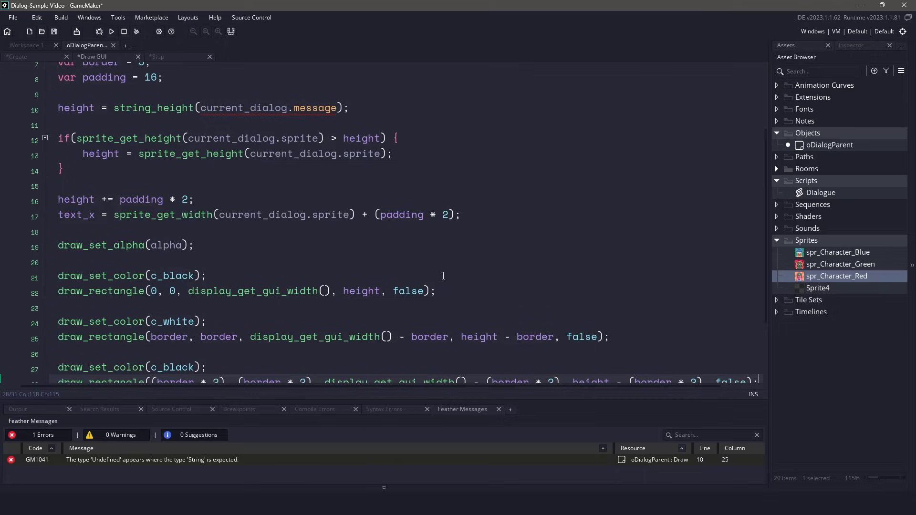
scroll("down", 3)
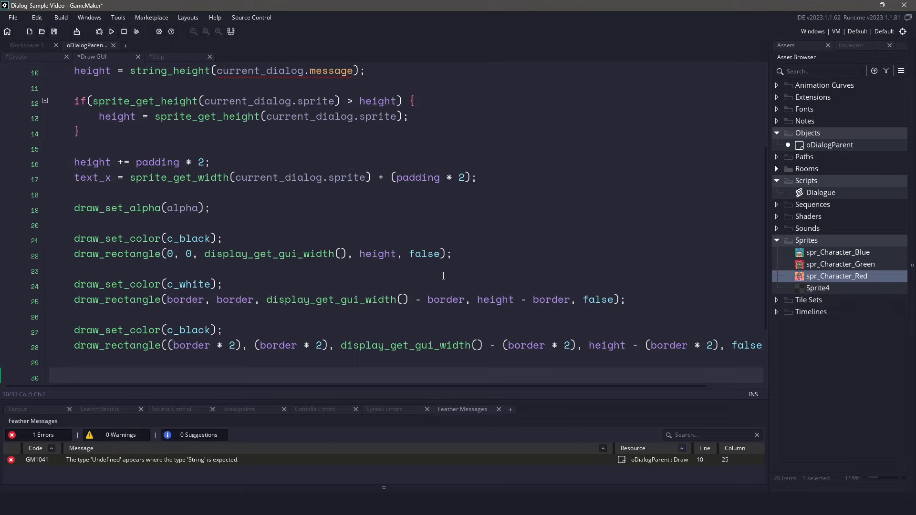
scroll("down", 3)
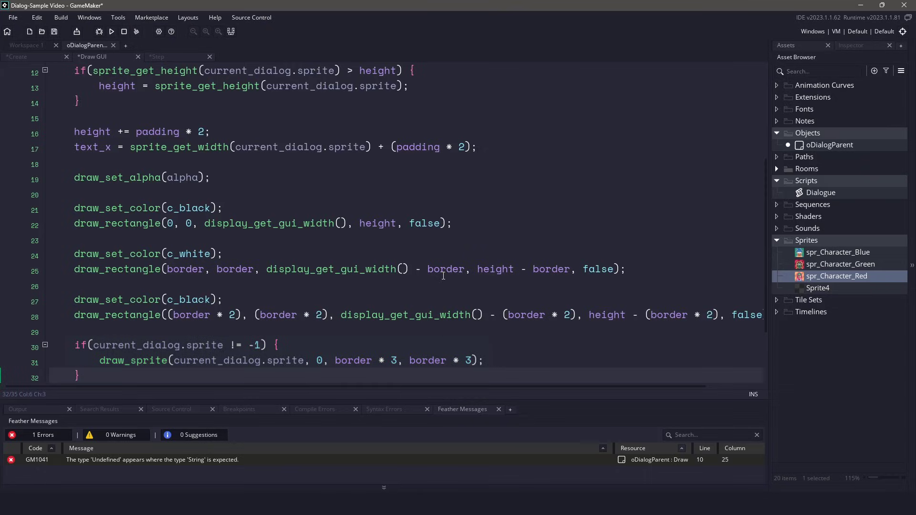
left_click(80, 375)
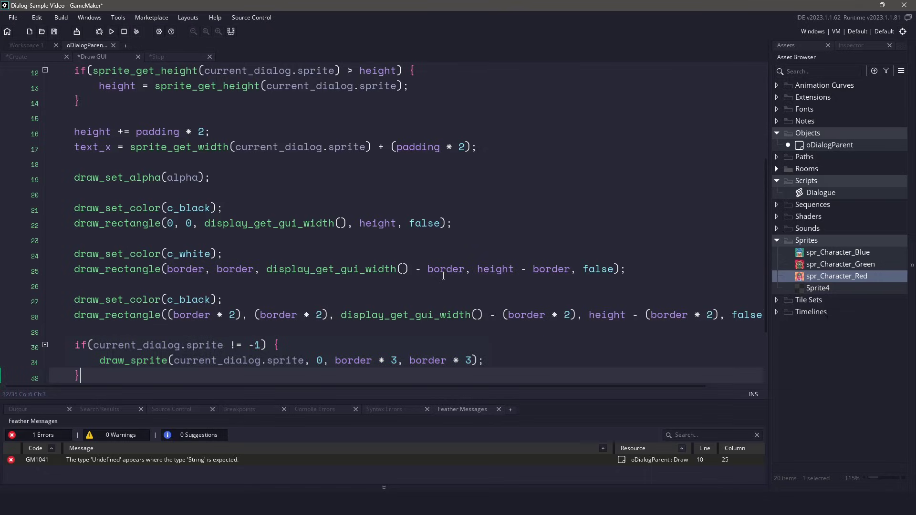
scroll("down", 3)
type("draw_text_ext(text_x, text_y, current_dialog.message, 16, display_get_gui_width() - 192);")
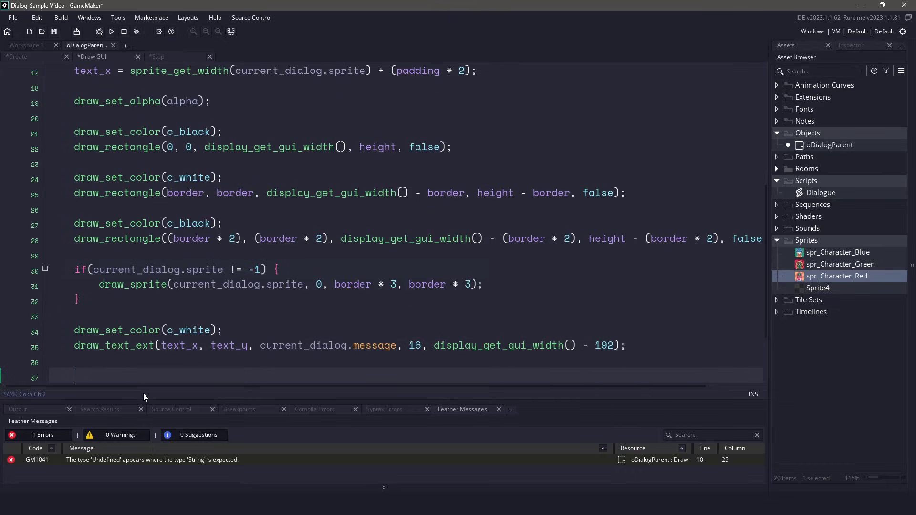
type("alpha = lerp(alpha, 1, 0.06);")
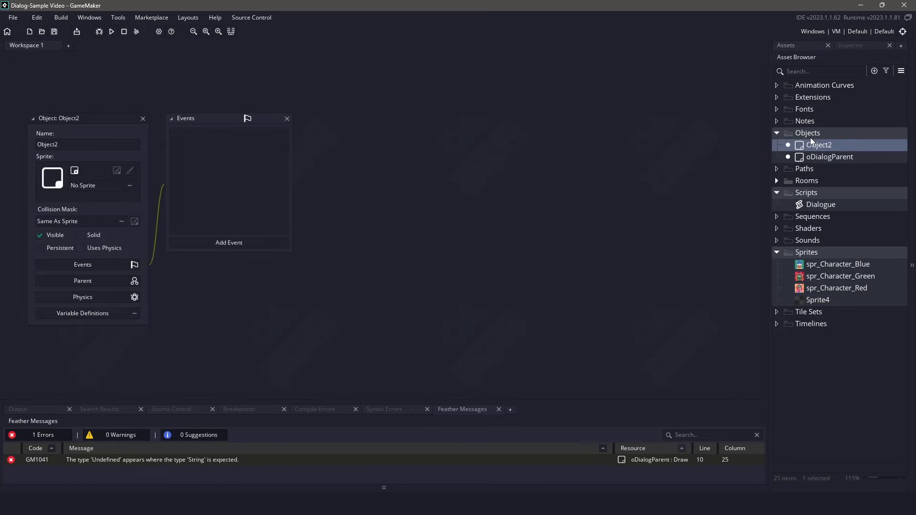
Parent the new object to oDialogParent, name it oDialogSampleA, and inherit the Create event.
left_click(82, 281)
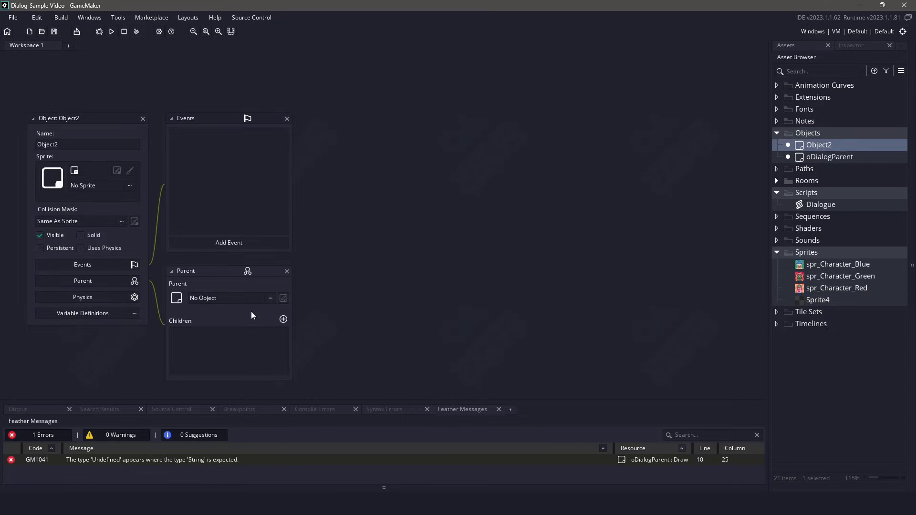
left_click(271, 298)
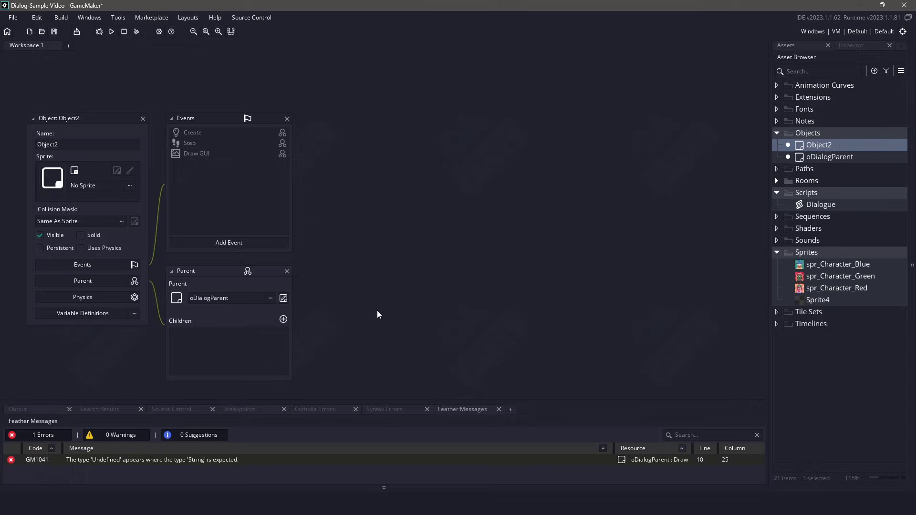
mouse_move(174, 136)
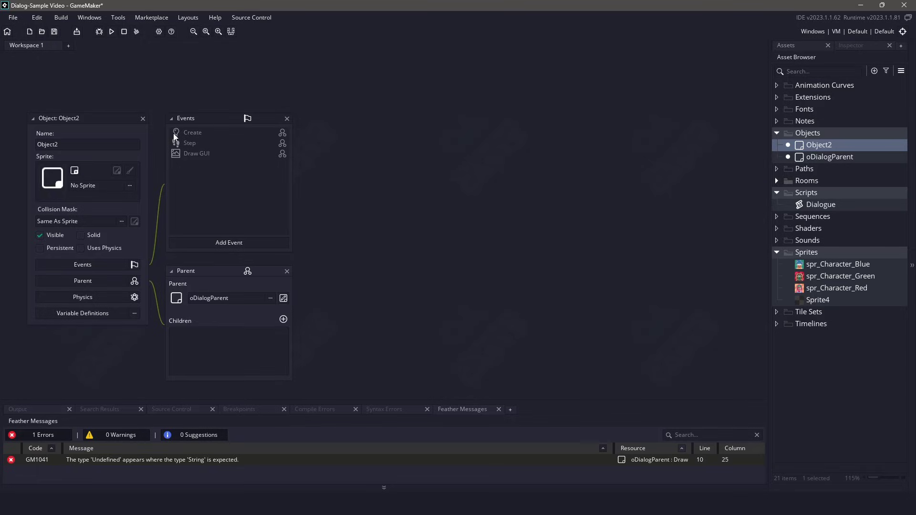
type("oDialogSampleA")
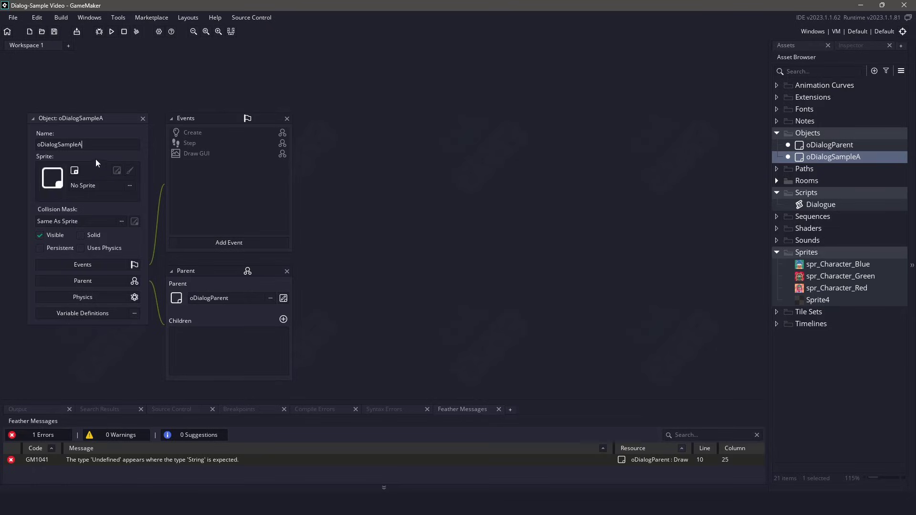
mouse_move(344, 162)
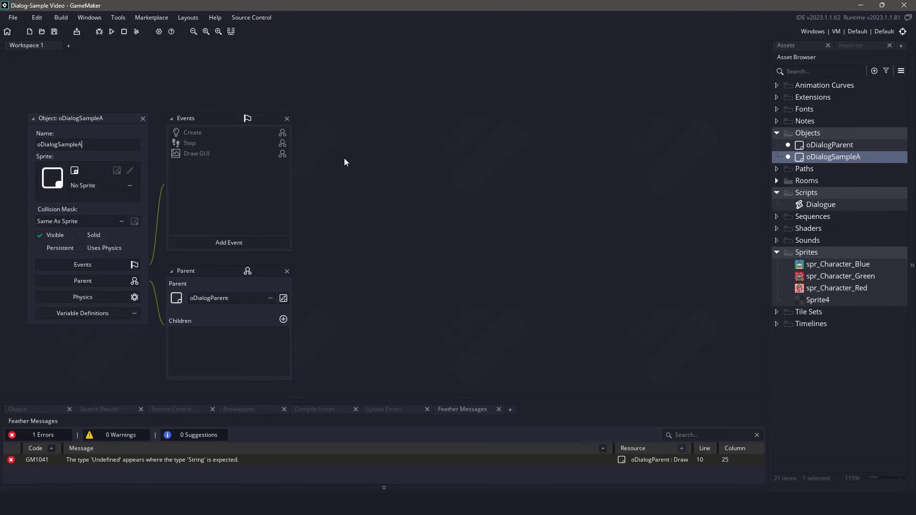
right_click(192, 133)
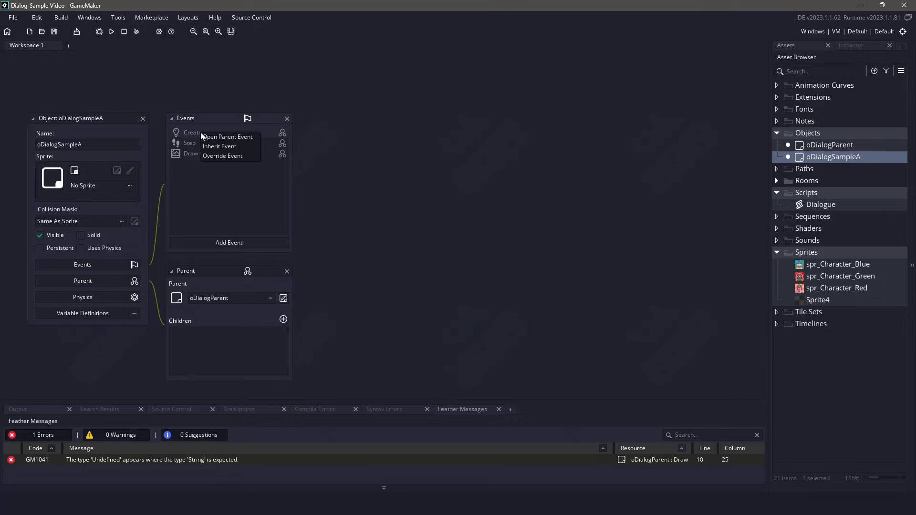
mouse_move(219, 146)
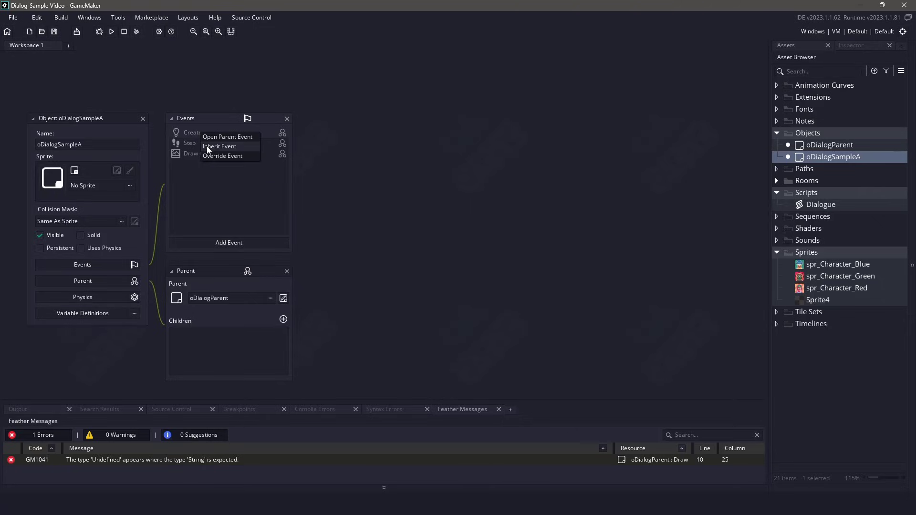
left_click(219, 146)
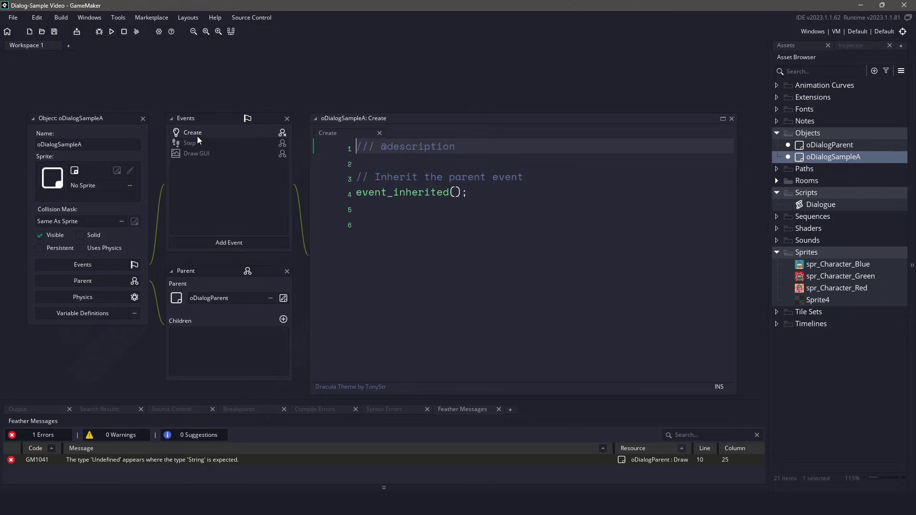
Below event_inherited(), add dialog.add(spr_Dialog_Character_Green, "Hello"); and correct the sprite name.
left_click(409, 224)
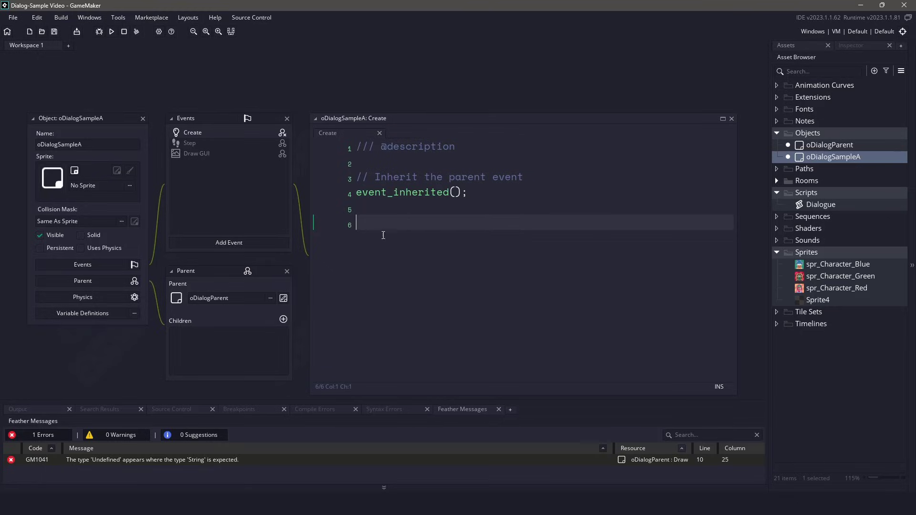
type("dialog.add(spr_Dialog_Character_Green, \"Hello\");")
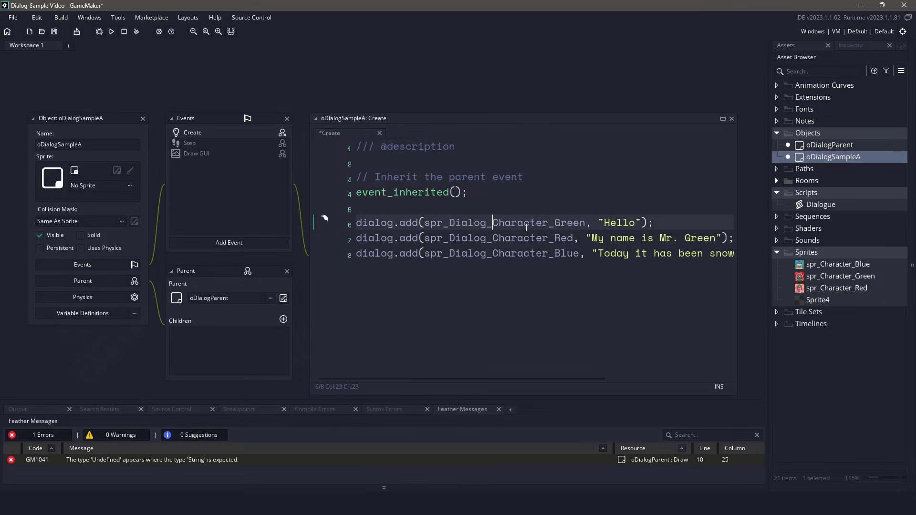
left_click(548, 223)
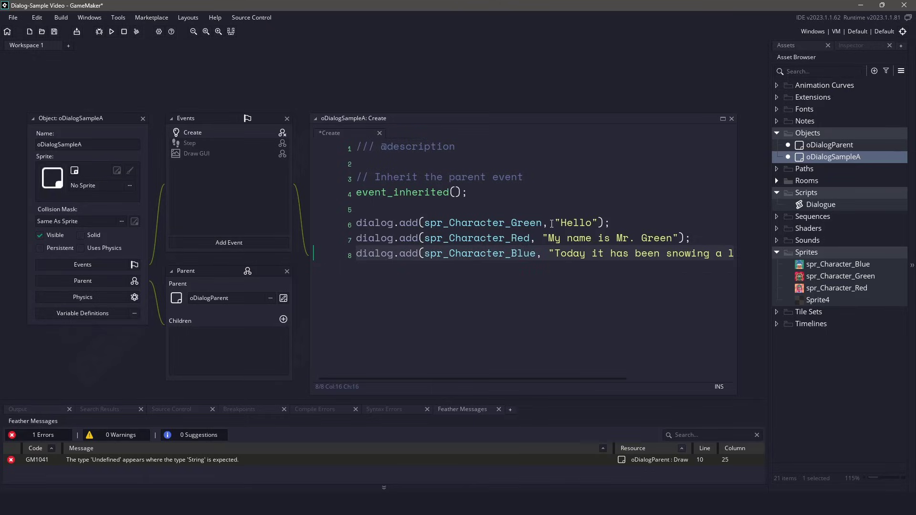
mouse_move(721, 281)
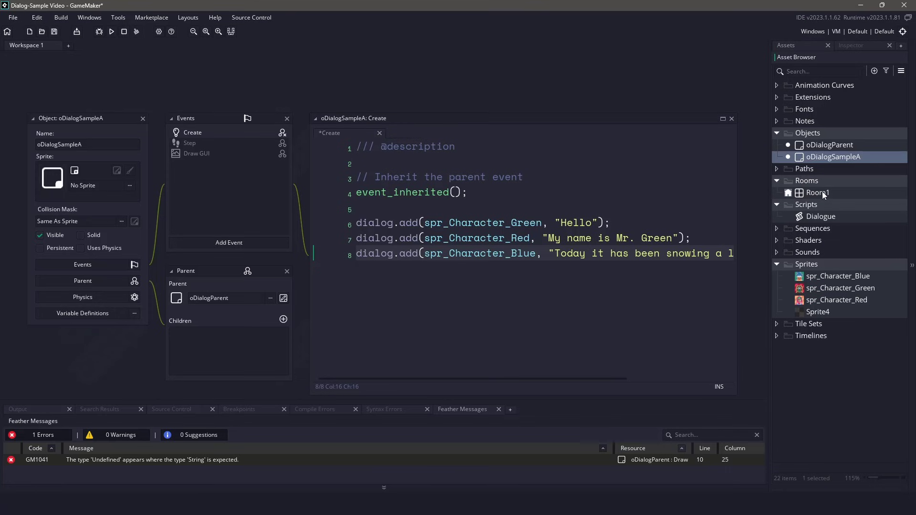
Open Room1, run the game to view the Hello dialog, then close it and reopen oDialogSampleA.
double_click(817, 192)
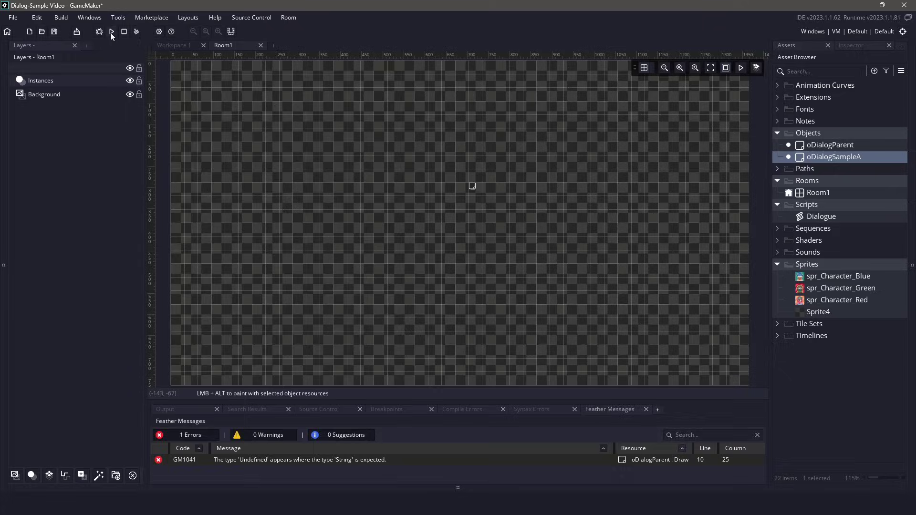
left_click(112, 32)
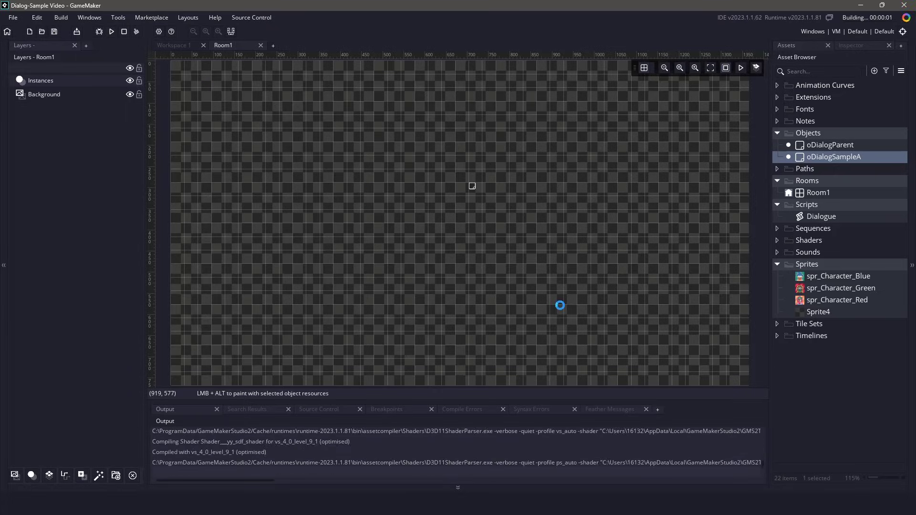
left_click(111, 32)
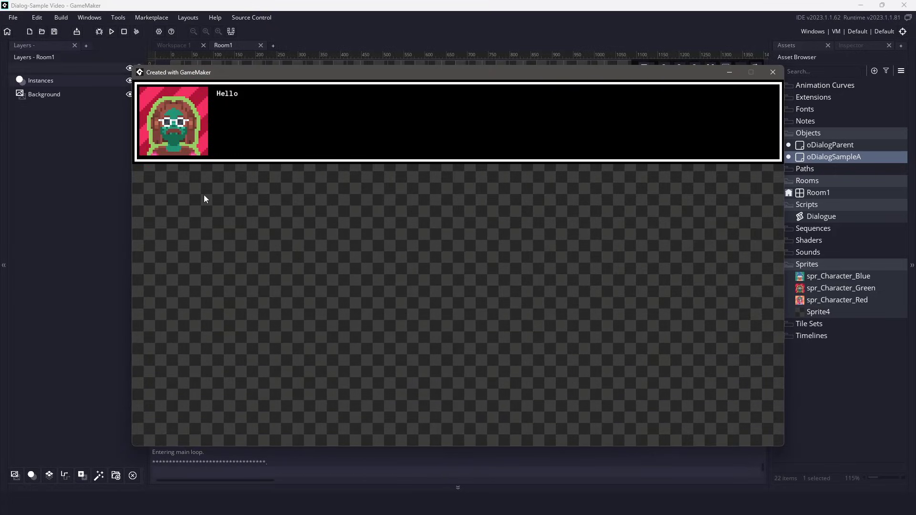
mouse_move(162, 165)
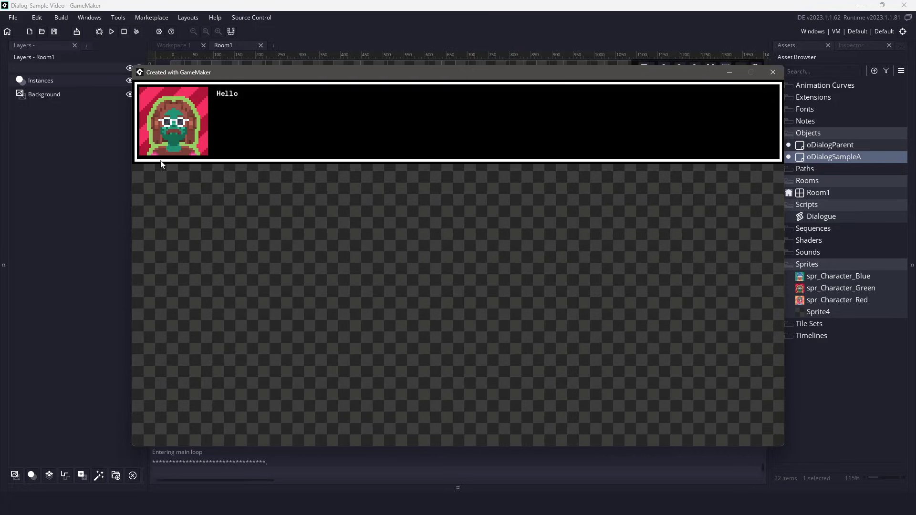
mouse_move(229, 124)
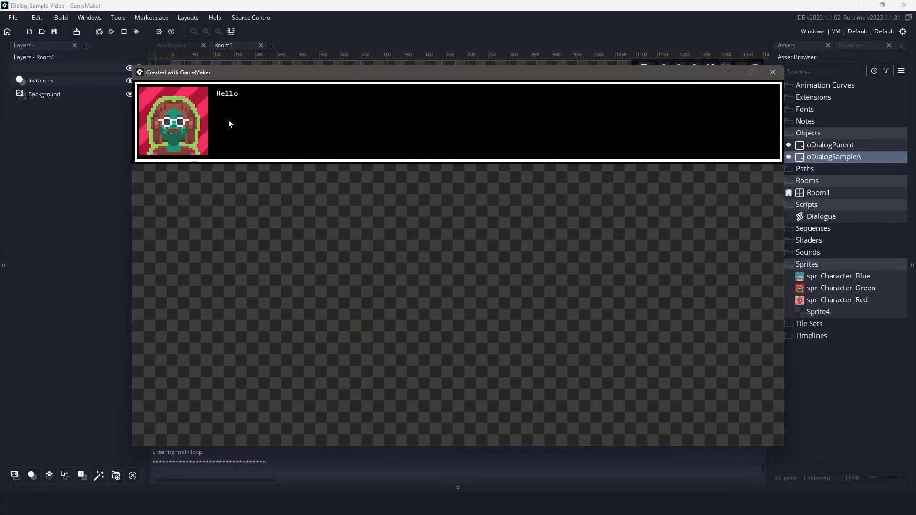
mouse_move(270, 172)
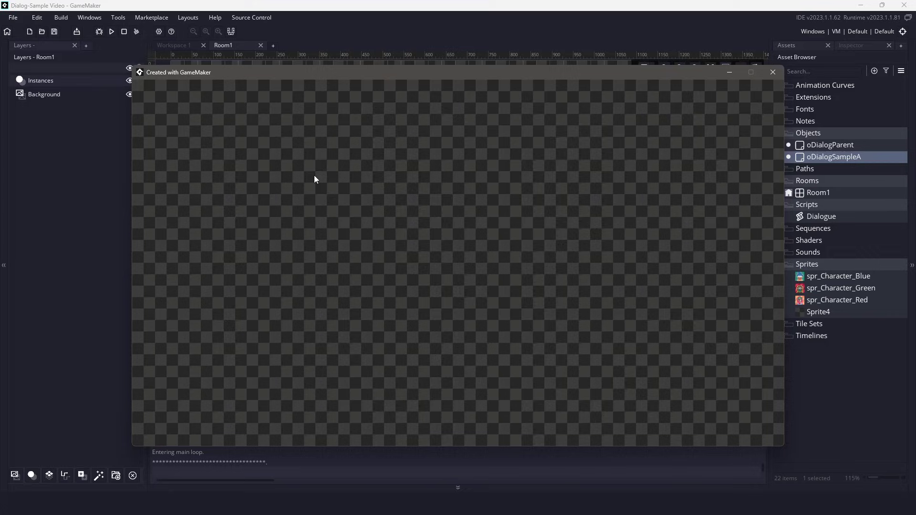
left_click(773, 72)
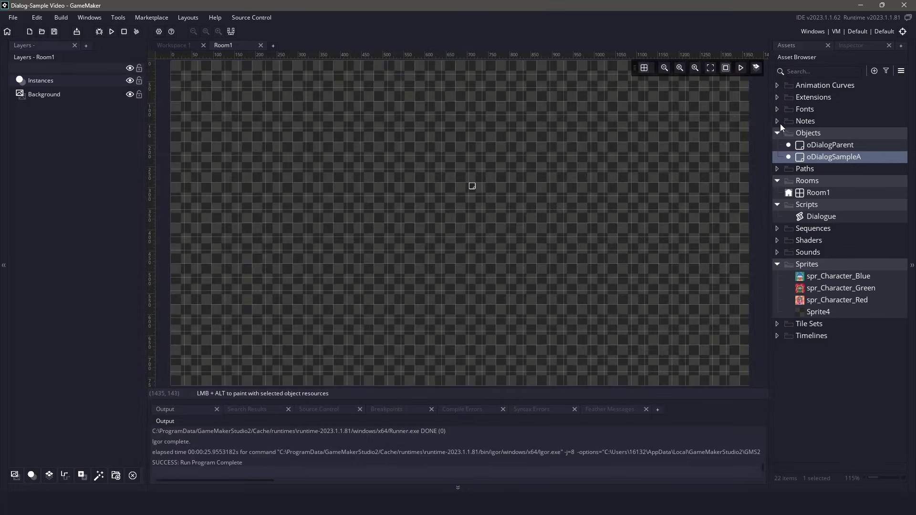
mouse_move(835, 162)
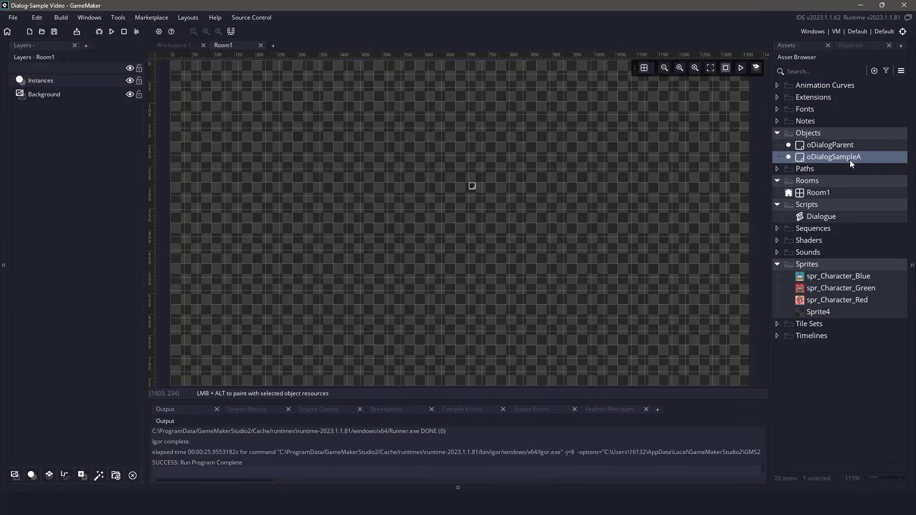
double_click(833, 156)
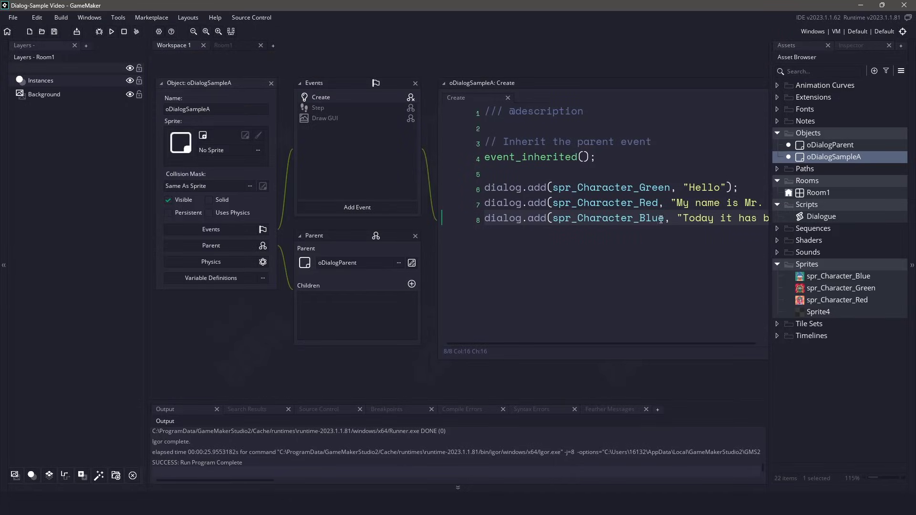